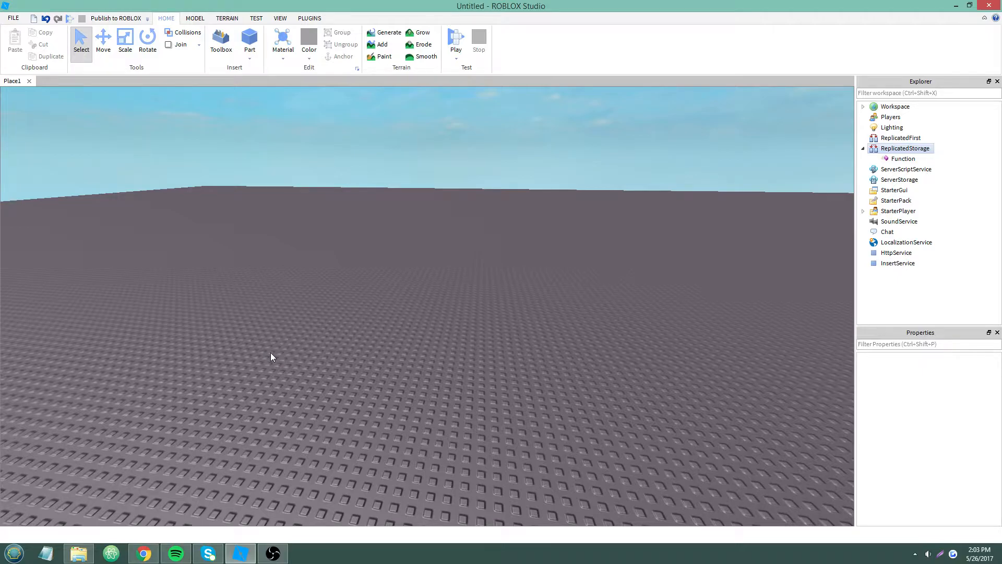
# - Rename the Function object in ReplicatedStorage to bindableFunc
pyautogui.click(902, 159)
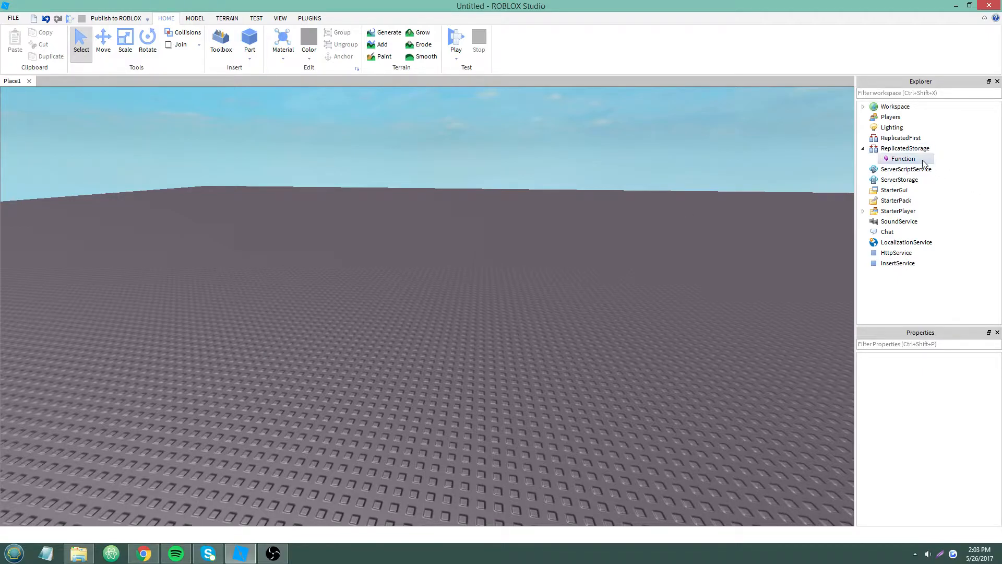
pyautogui.click(902, 159)
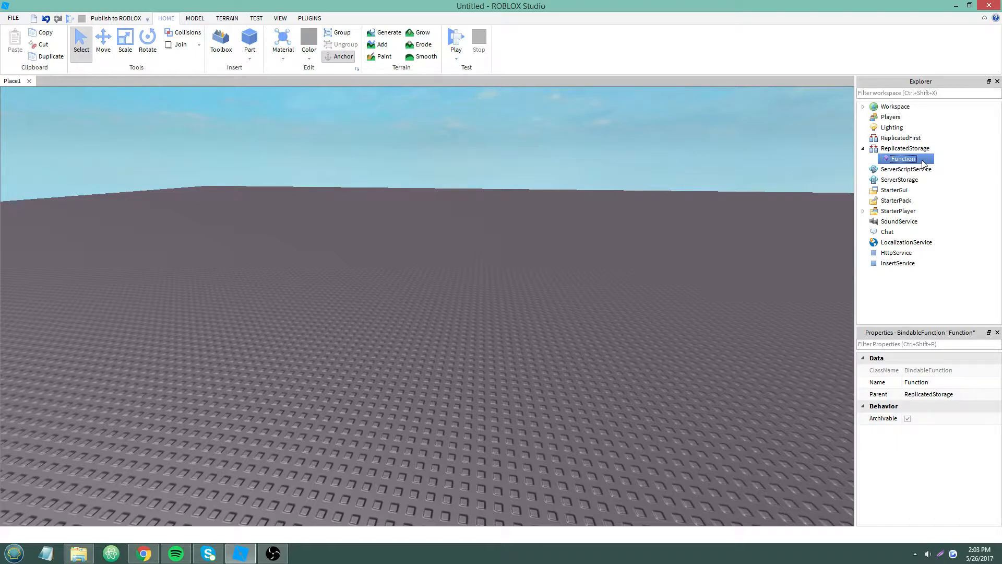
pyautogui.doubleClick(917, 382)
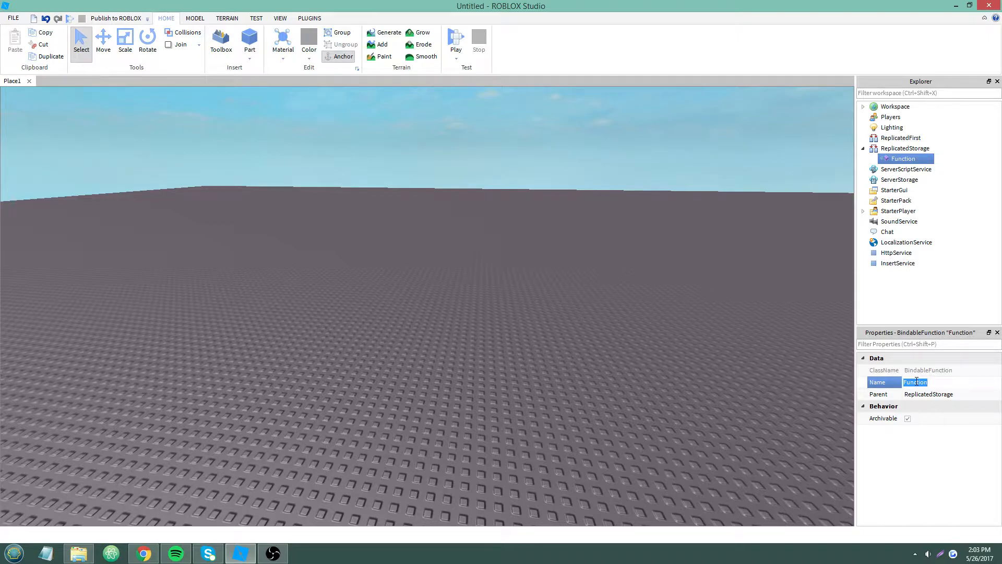
pyautogui.write('bindableFun')
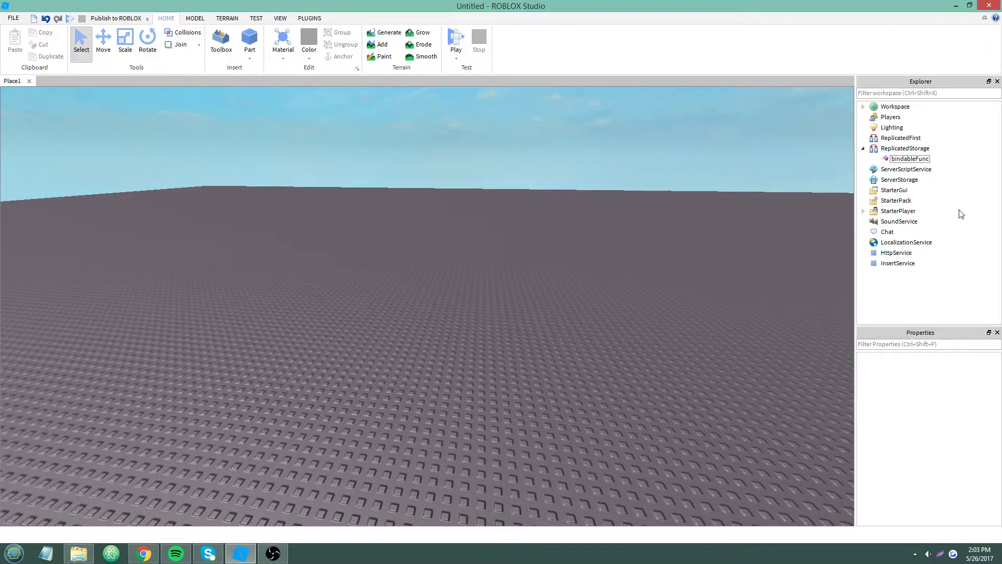
# - Insert a LocalScript under StarterGui, removing the mistakenly inserted LocalizationTable
pyautogui.rightClick(893, 189)
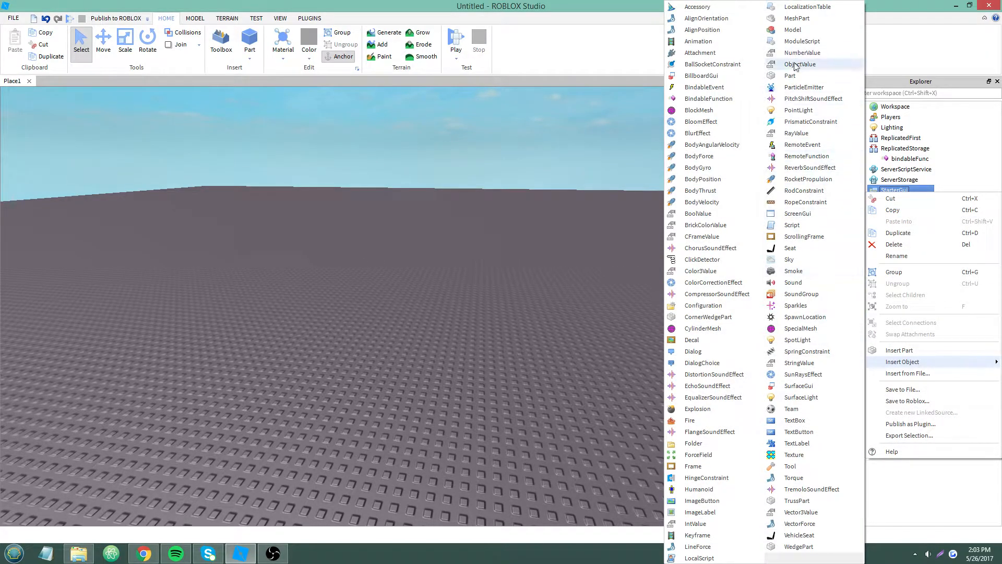
pyautogui.moveTo(804, 6)
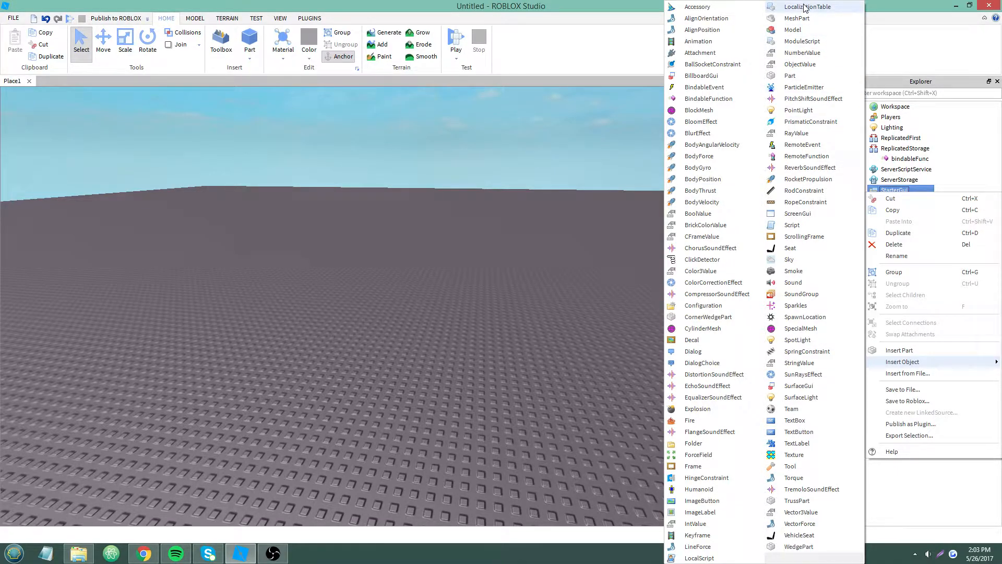
pyautogui.click(809, 6)
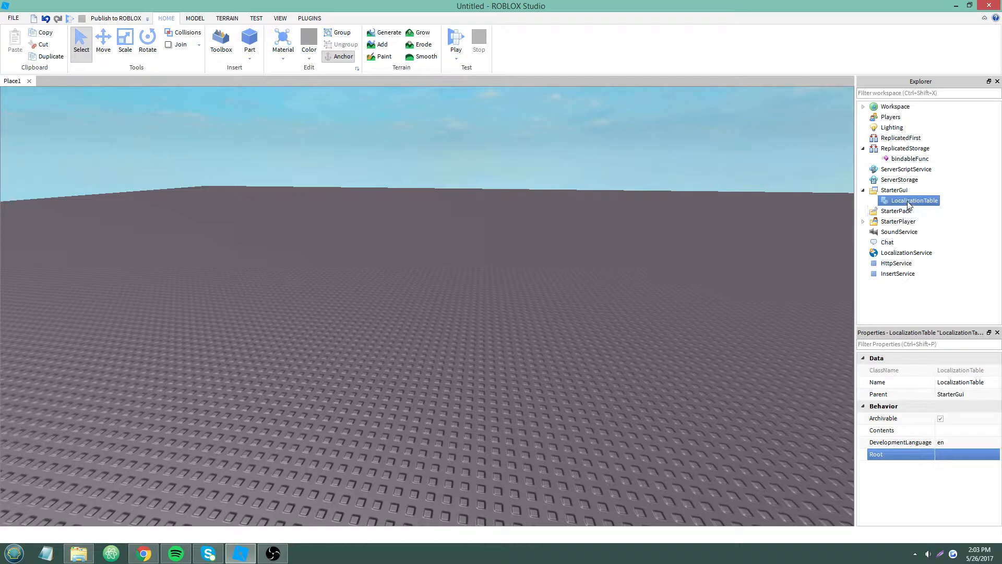
pyautogui.rightClick(915, 199)
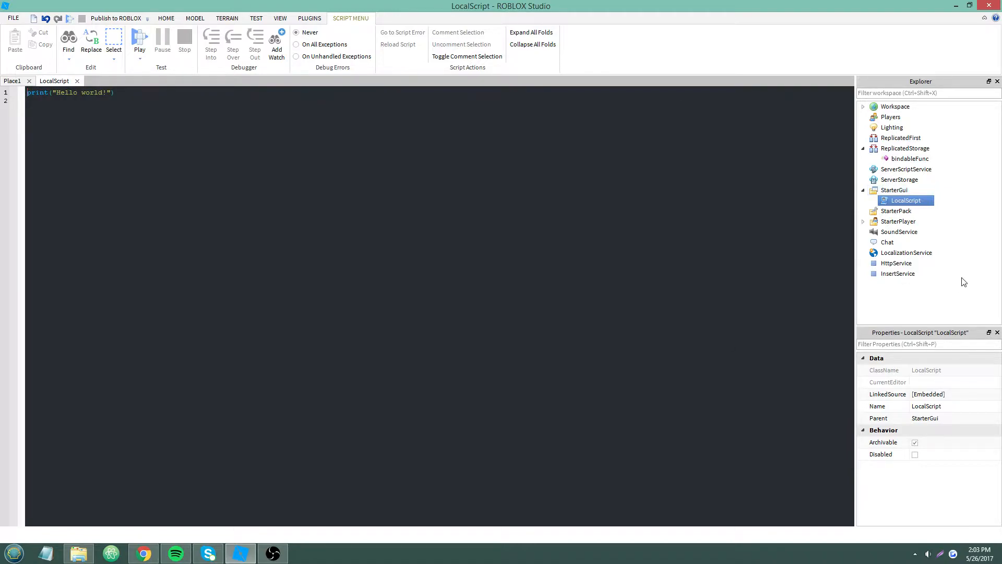
# - Clear the default print line and duplicate the LocalScript under StarterGui
pyautogui.click(906, 252)
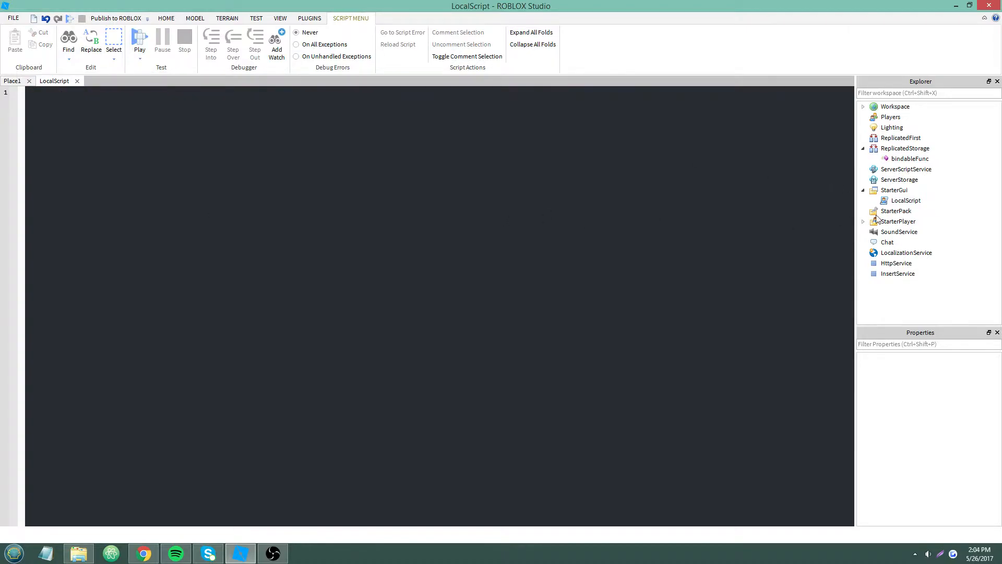
pyautogui.click(906, 201)
pyautogui.write('1')
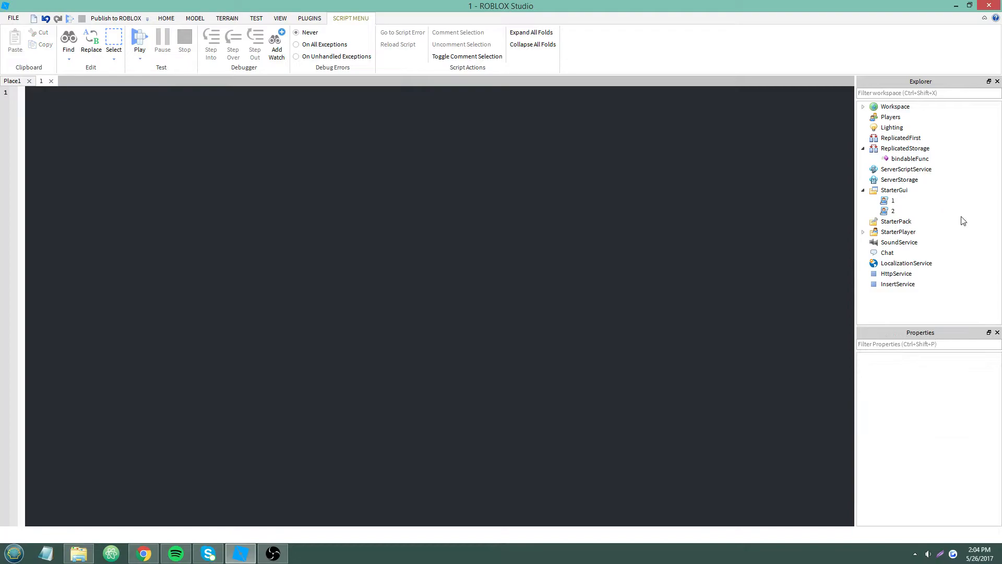
pyautogui.click(892, 199)
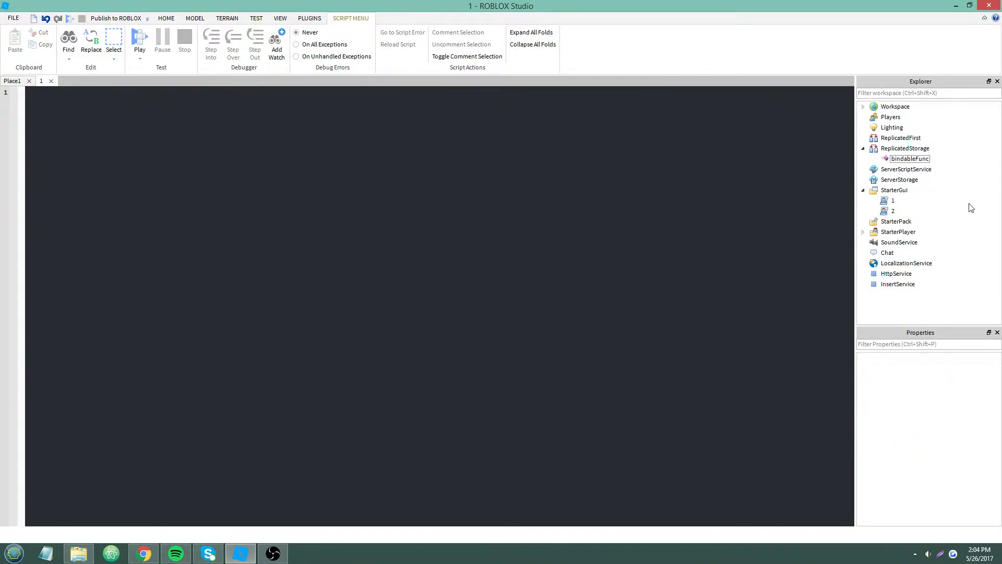
pyautogui.moveTo(968, 185)
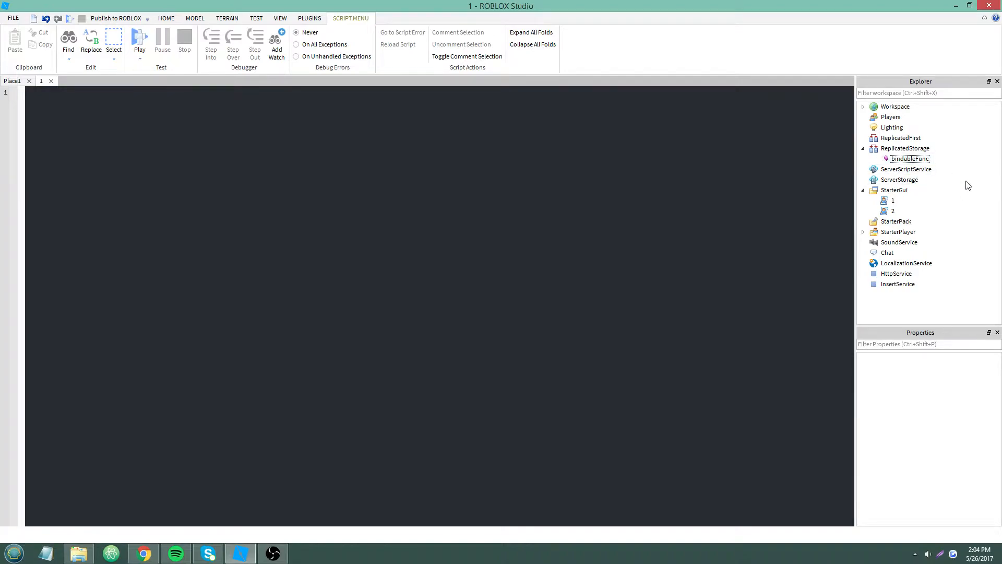
pyautogui.click(906, 169)
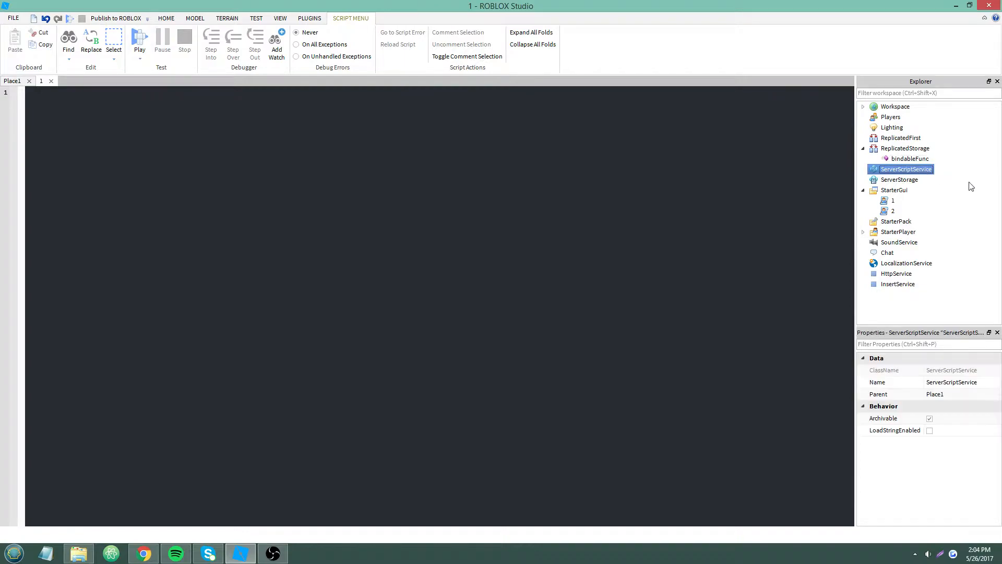
pyautogui.click(894, 199)
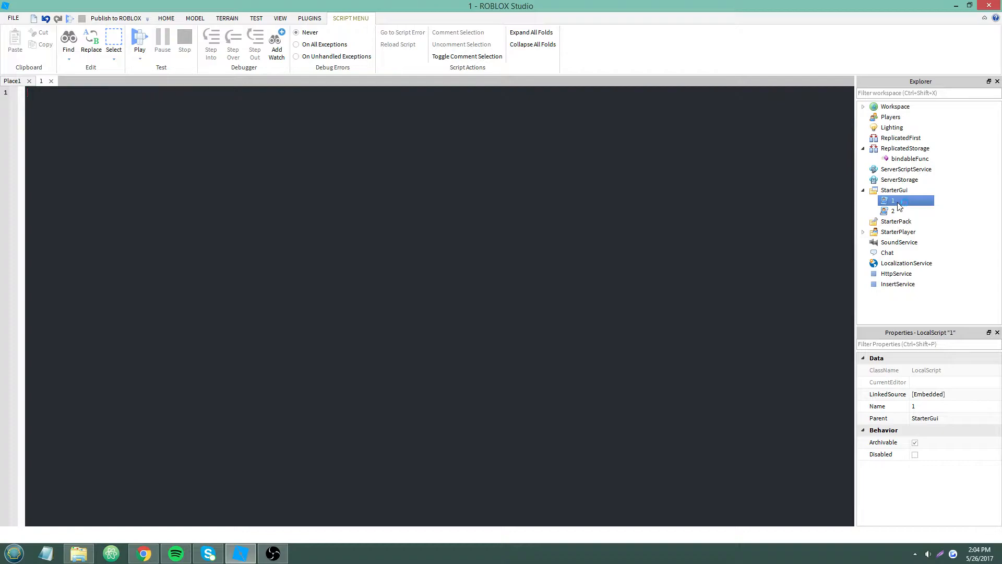
# - Name the two LocalScripts 1 and 2 and have each open in its own script tab
pyautogui.click(894, 211)
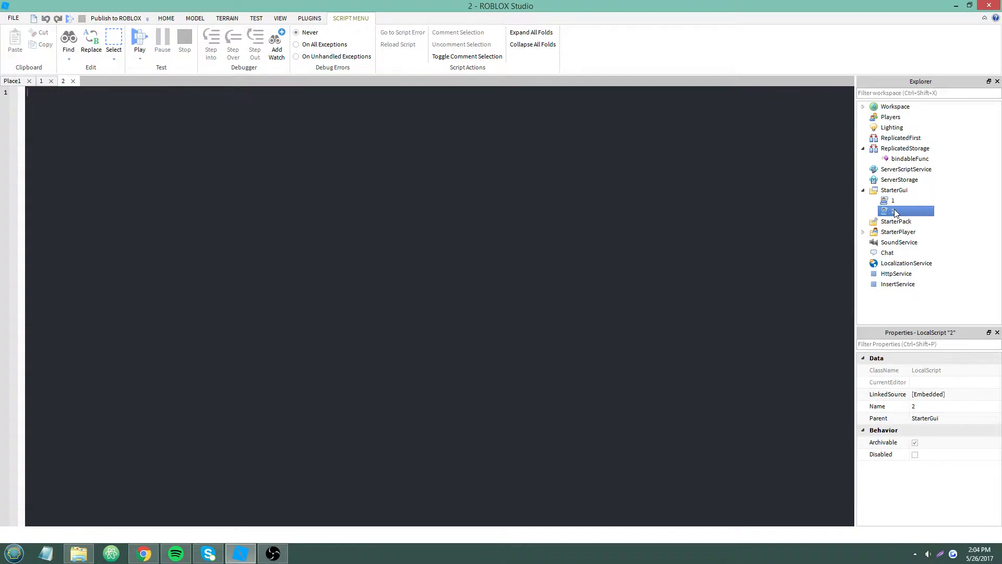
pyautogui.click(893, 201)
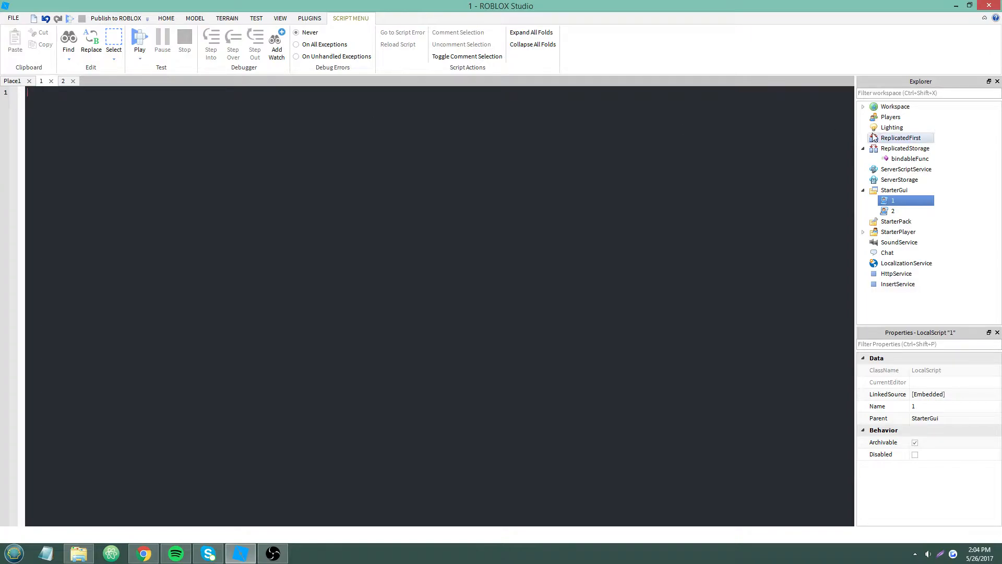
pyautogui.click(906, 148)
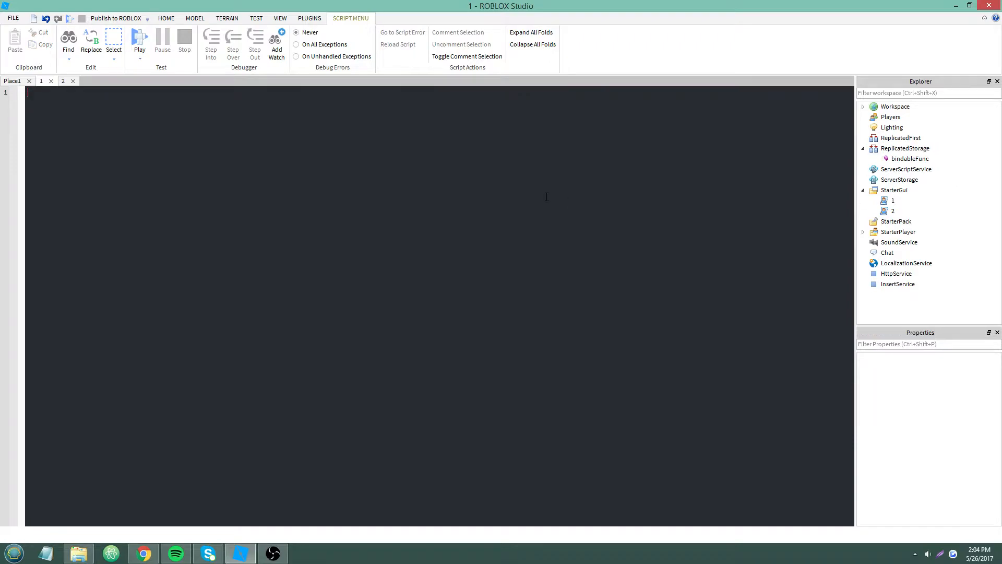
pyautogui.click(893, 200)
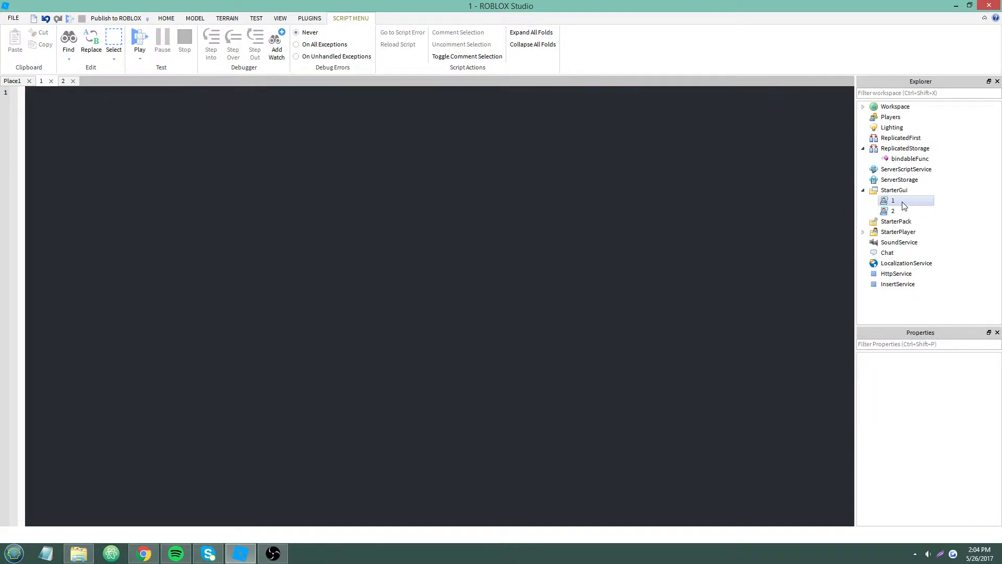
pyautogui.click(894, 200)
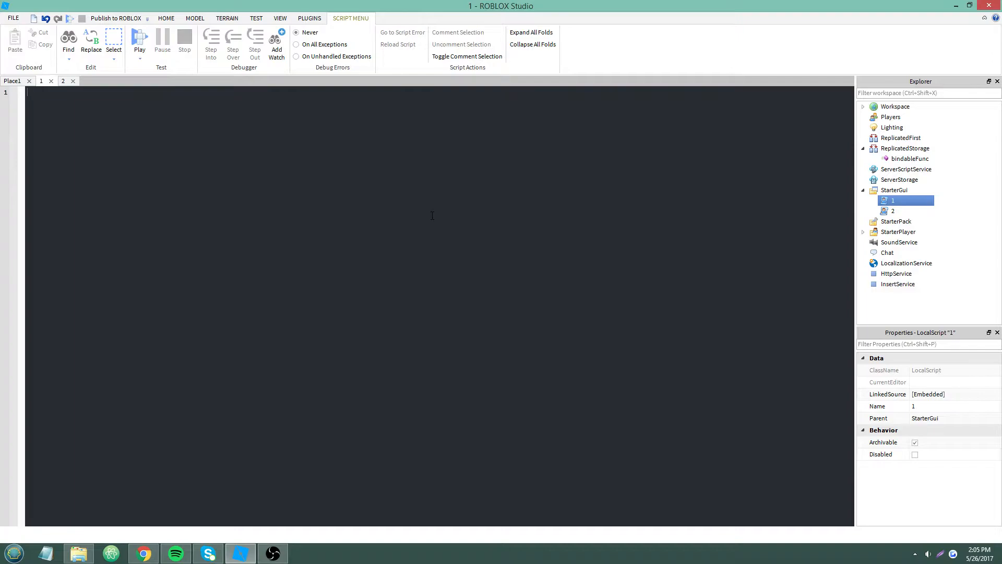
# - In script 1, wait(1) then get bindableFunc from ReplicatedStorage via WaitForChild into local result
pyautogui.write('wait(1)')
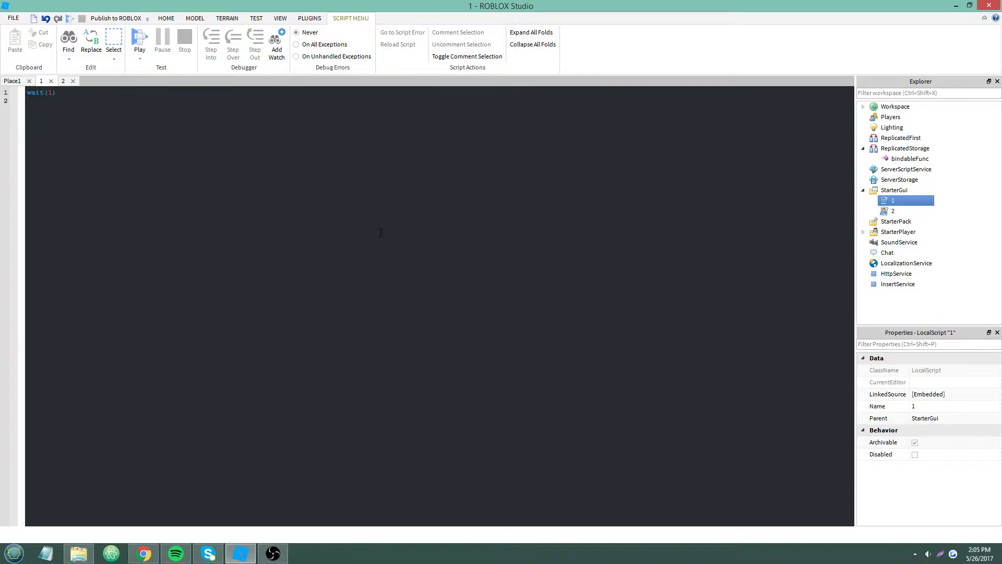
pyautogui.moveTo(965, 213)
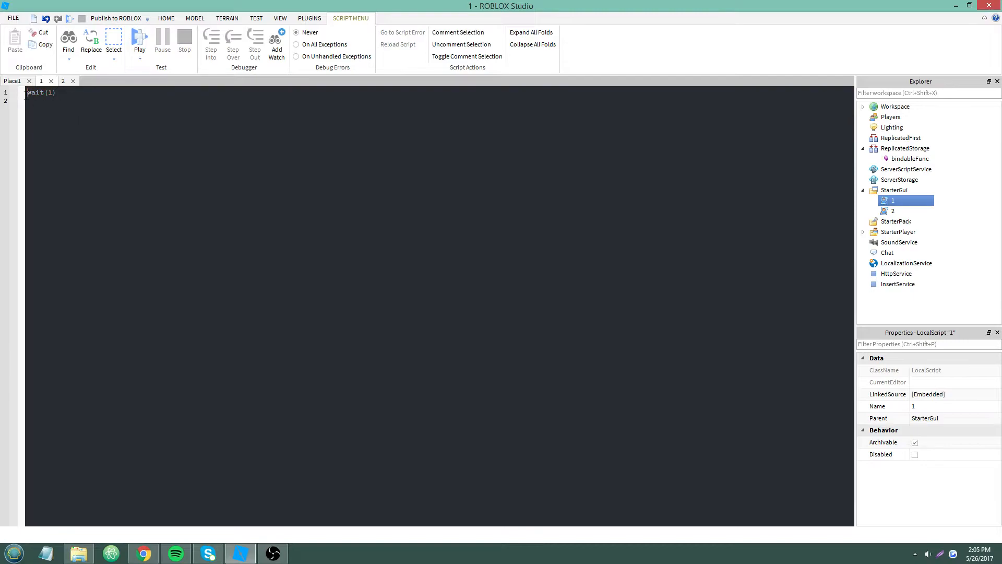
pyautogui.click(62, 81)
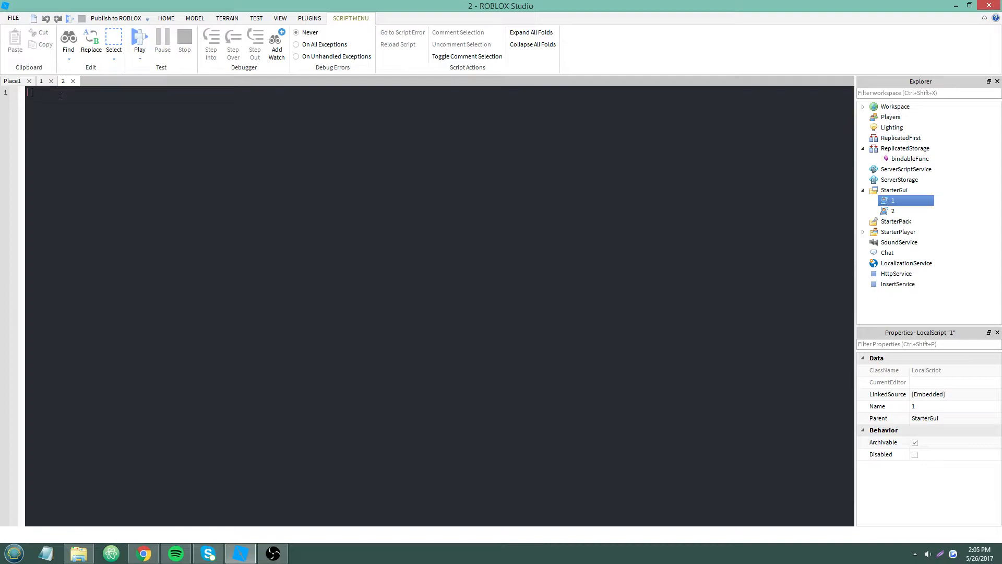
pyautogui.click(42, 81)
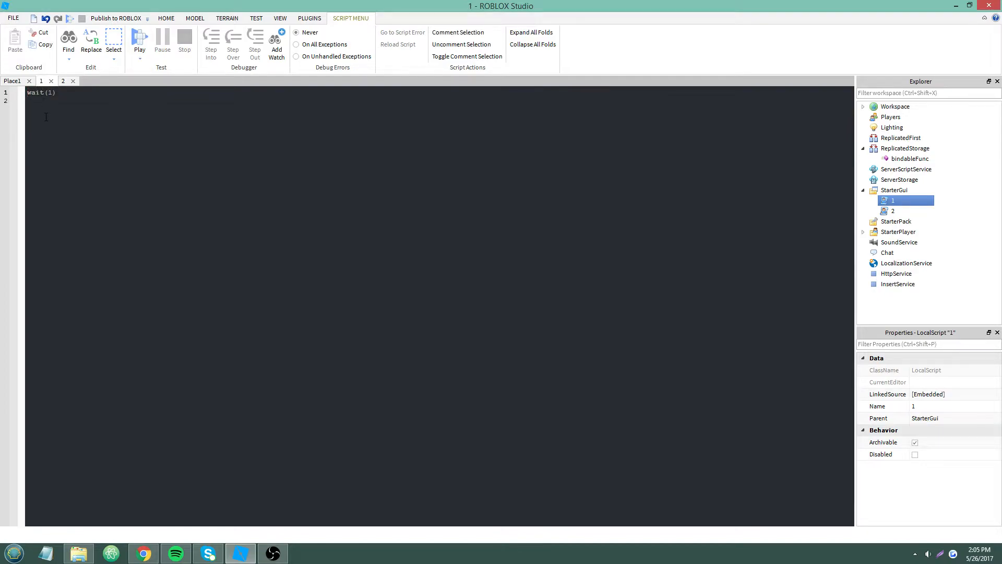
pyautogui.click(63, 82)
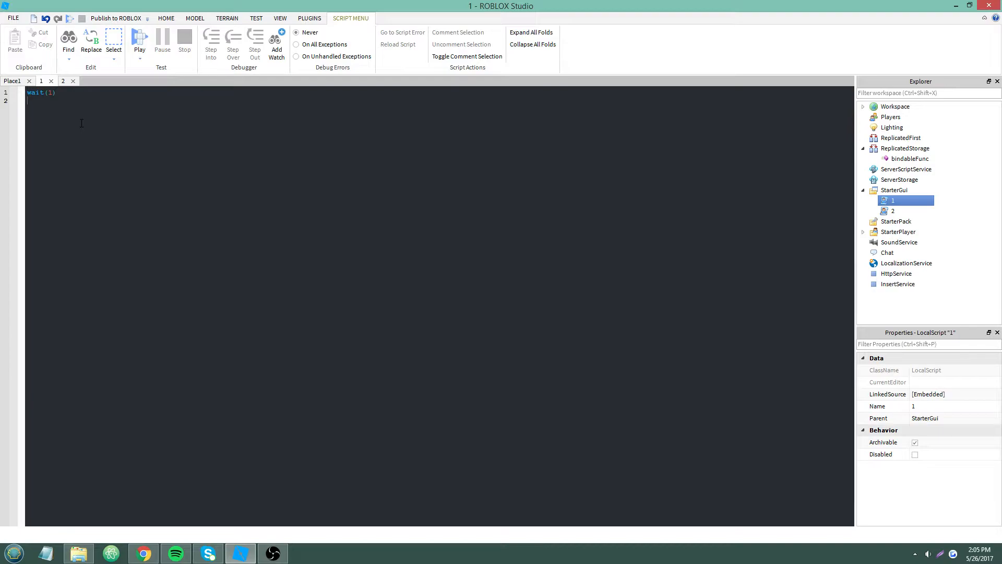
pyautogui.moveTo(105, 123)
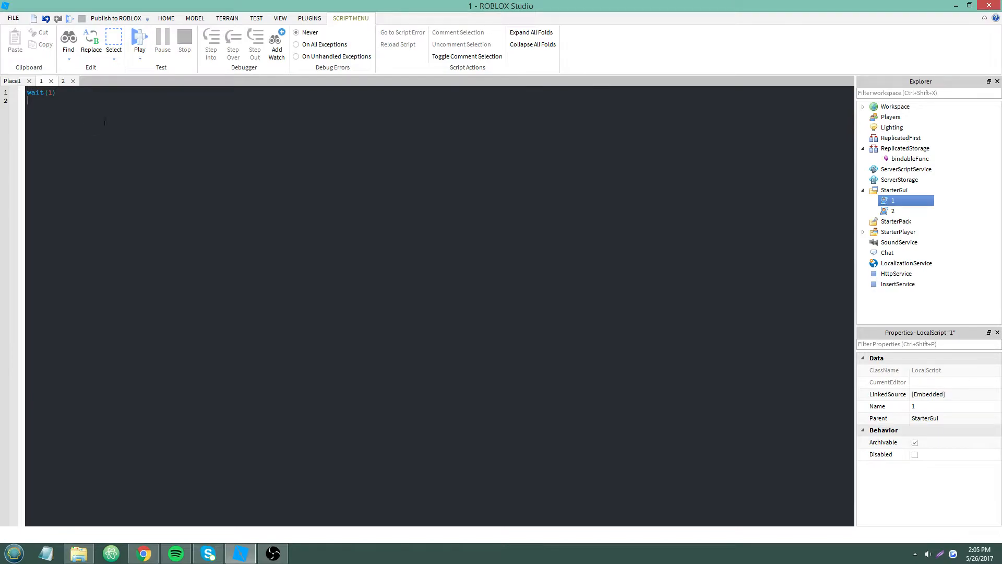
pyautogui.moveTo(105, 121)
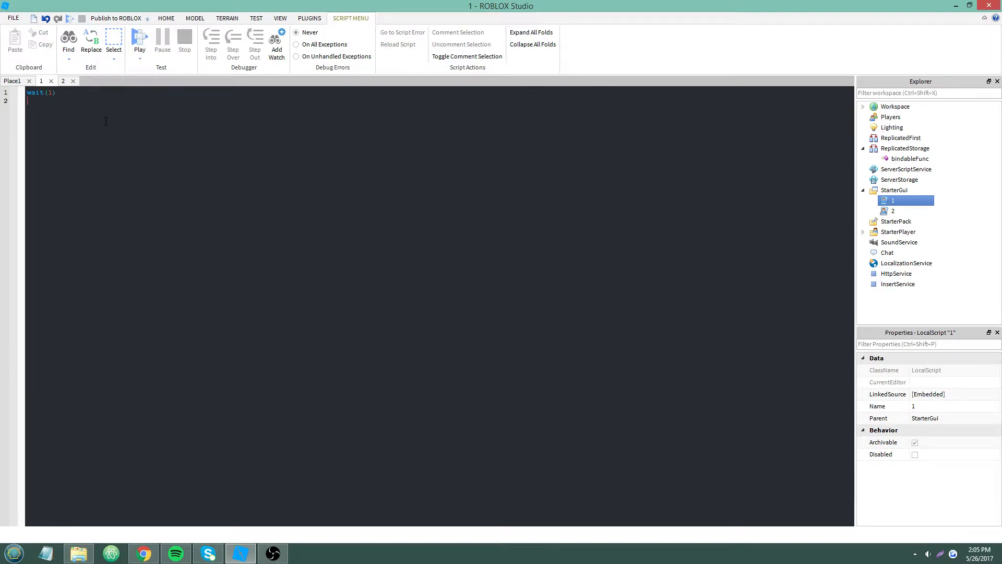
pyautogui.write('local')
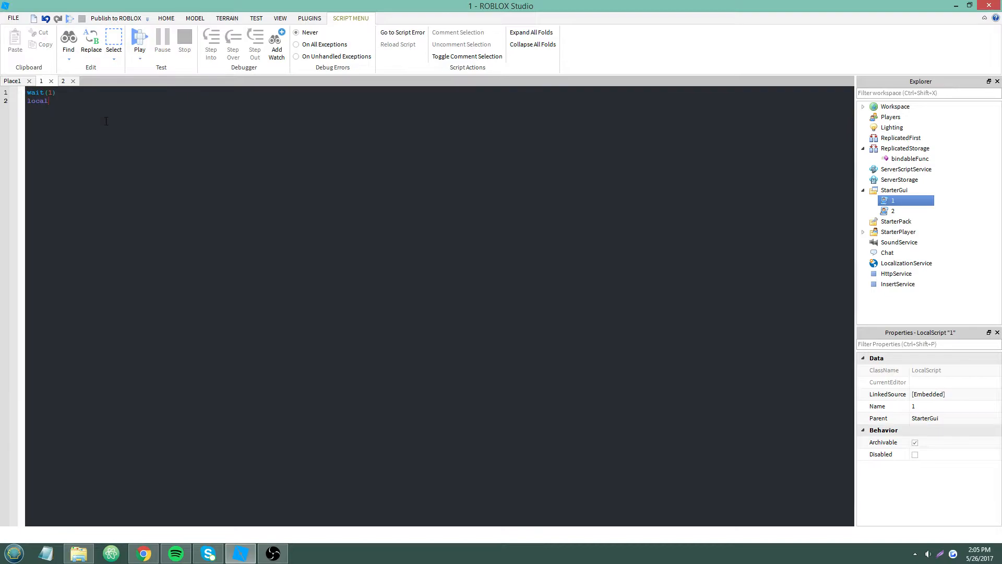
pyautogui.write('result = game')
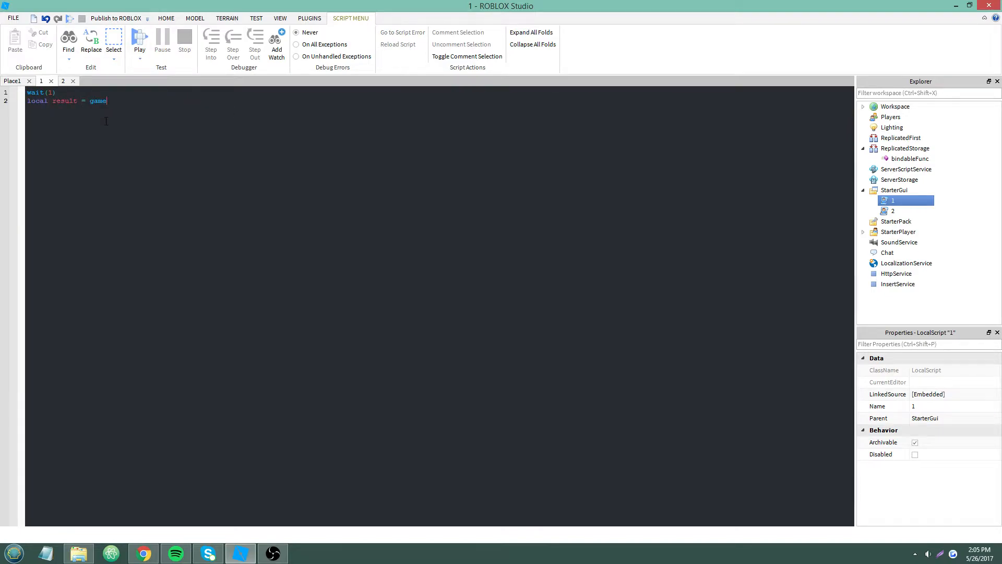
pyautogui.write(':GetService("R')
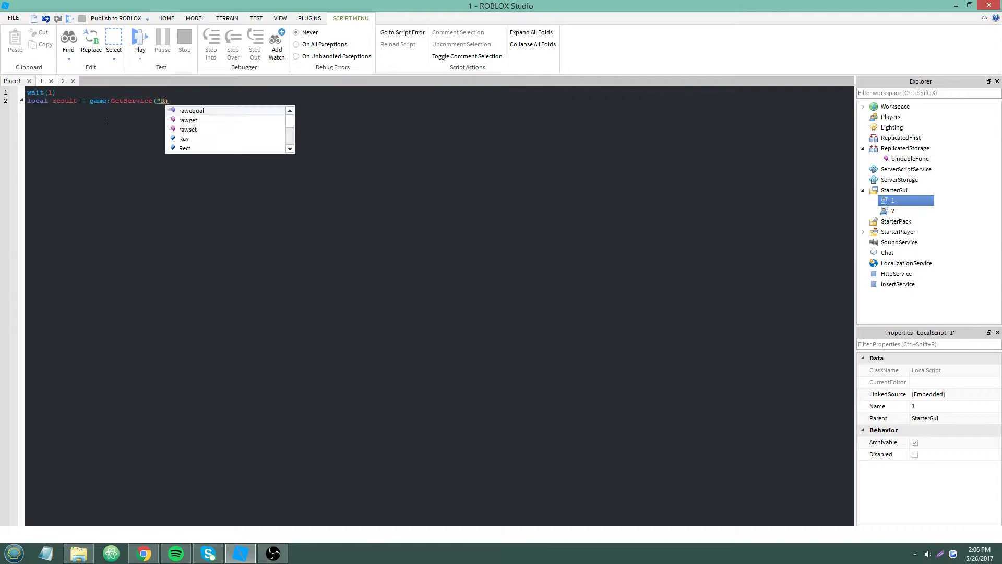
pyautogui.write('eplicatedStorage')
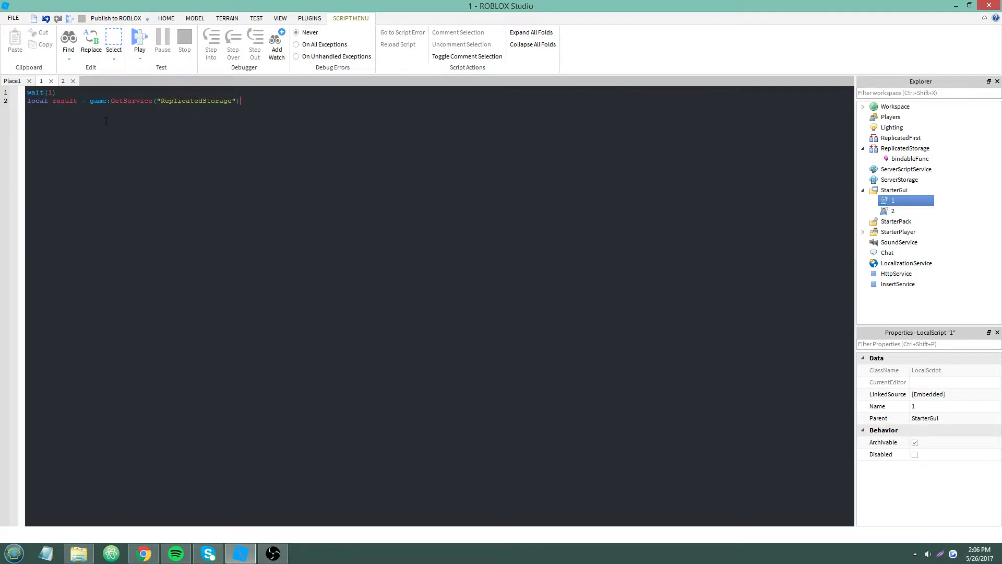
pyautogui.write(':WaitForChild("bindab;)')
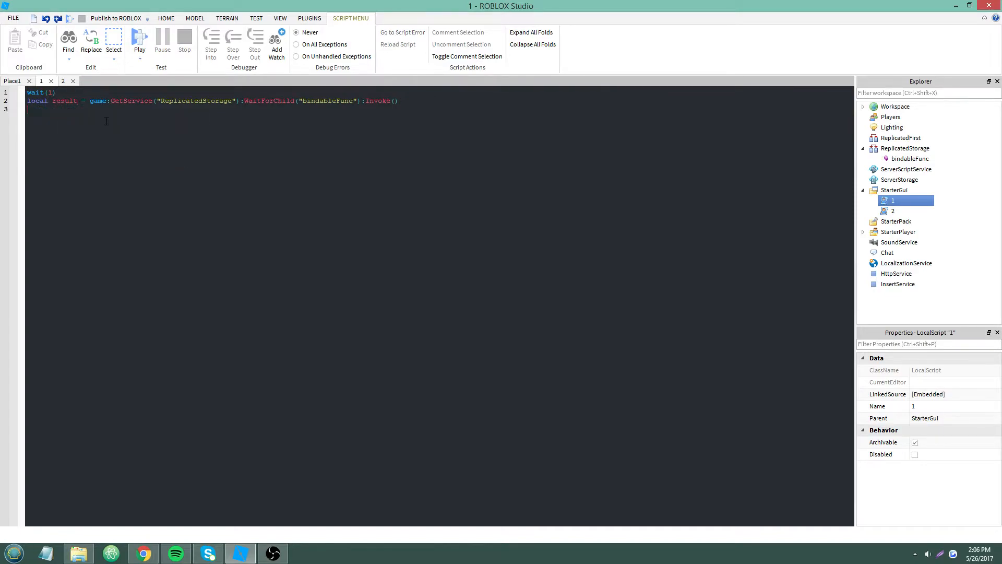
# - Invoke it with "str" and {"char", "thx"} and print(result)
pyautogui.write('print(result)')
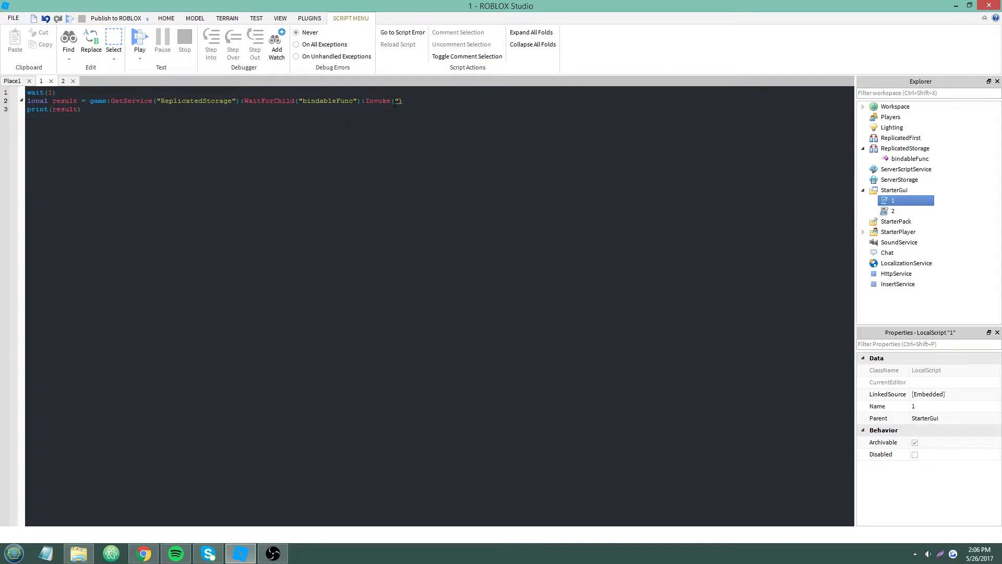
pyautogui.write('str", {')
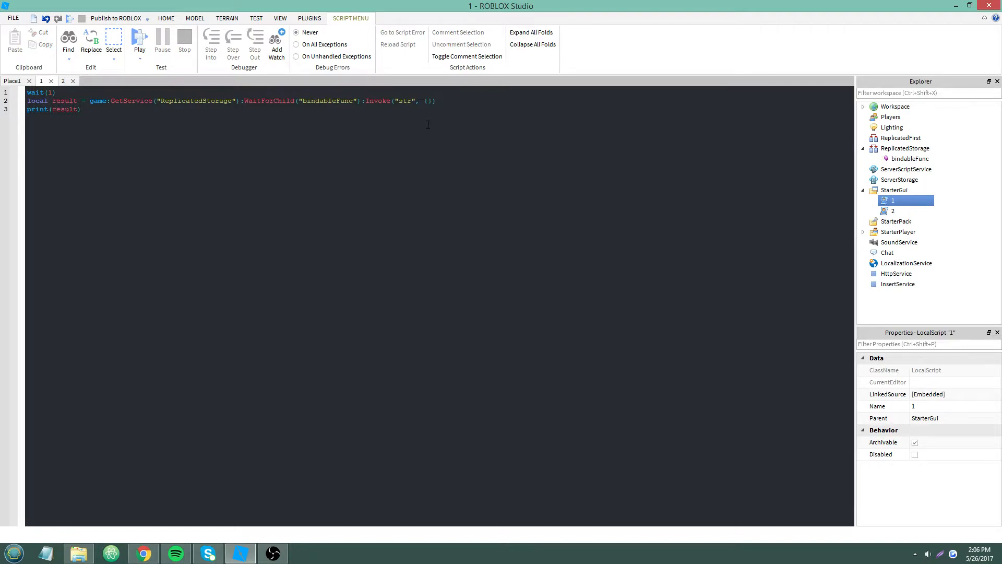
pyautogui.write('"char", "thx')
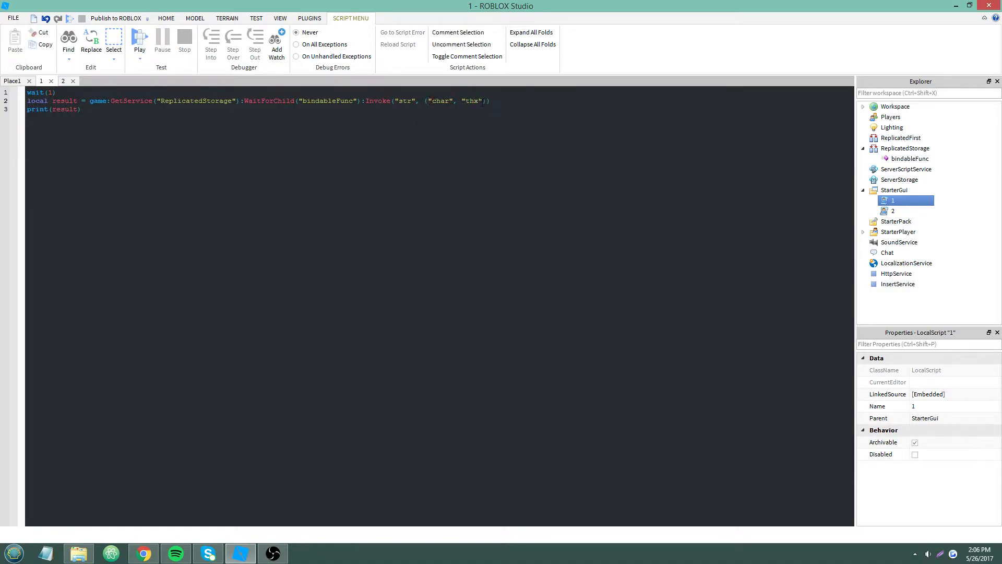
pyautogui.click(62, 82)
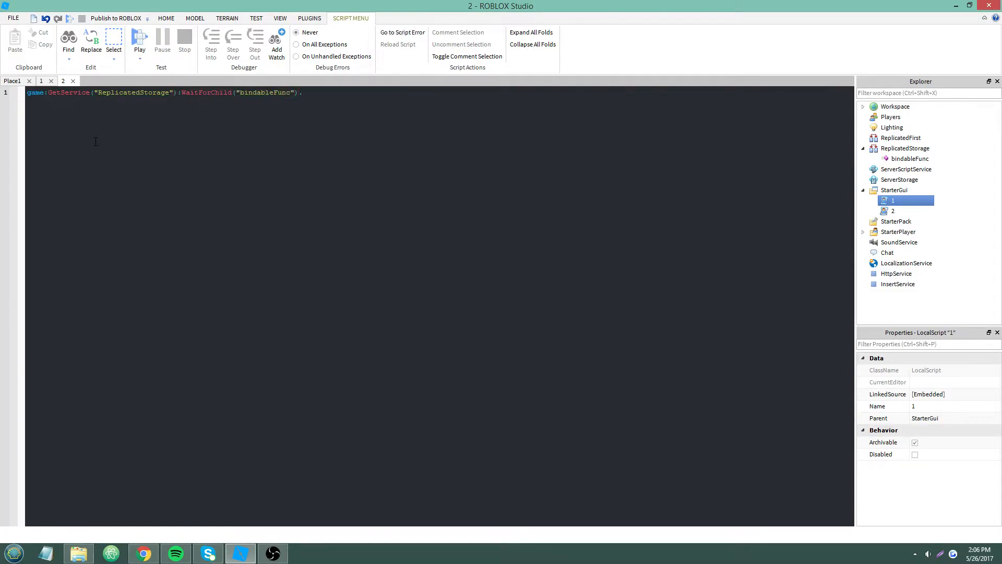
pyautogui.write('.OnInvoke()')
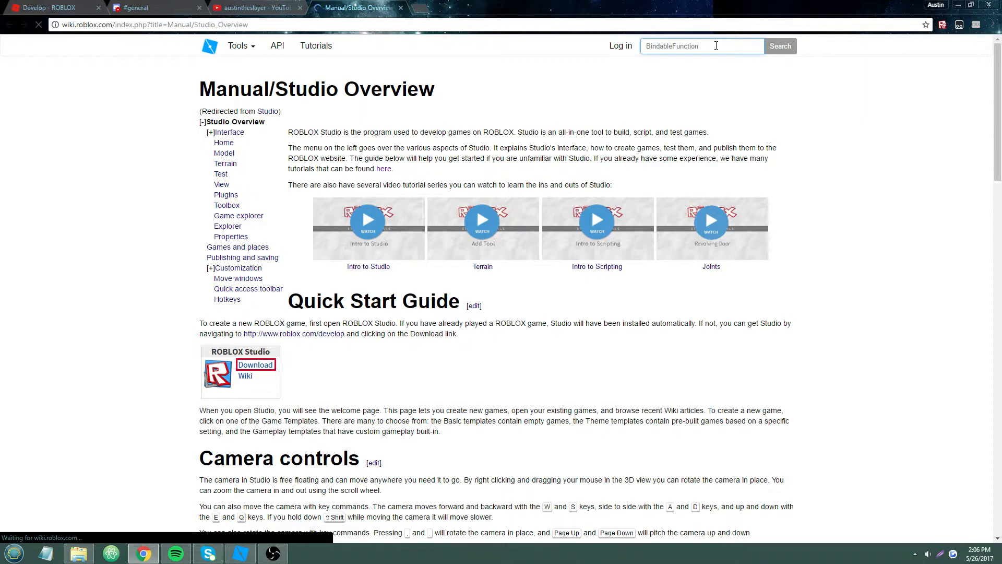
pyautogui.moveTo(679, 63)
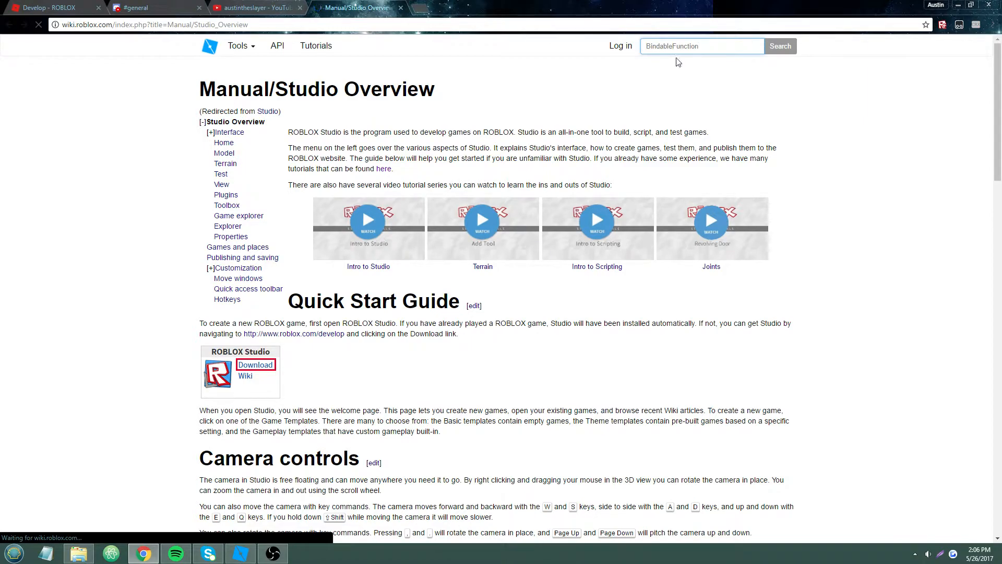
# - Check the Invoke and OnInvoke entries on the wiki's BindableFunction page, then return to Studio
pyautogui.click(781, 46)
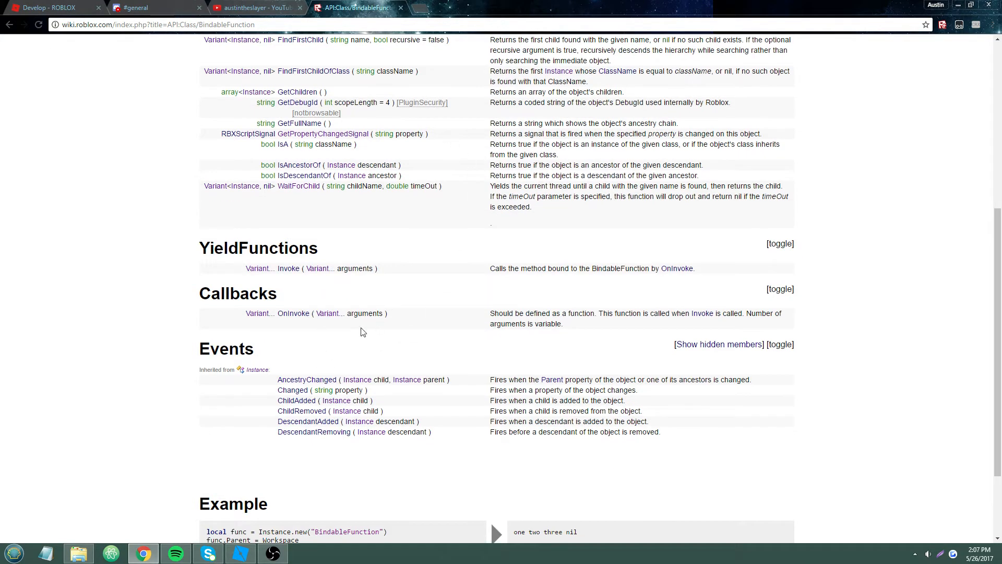
pyautogui.moveTo(320, 318)
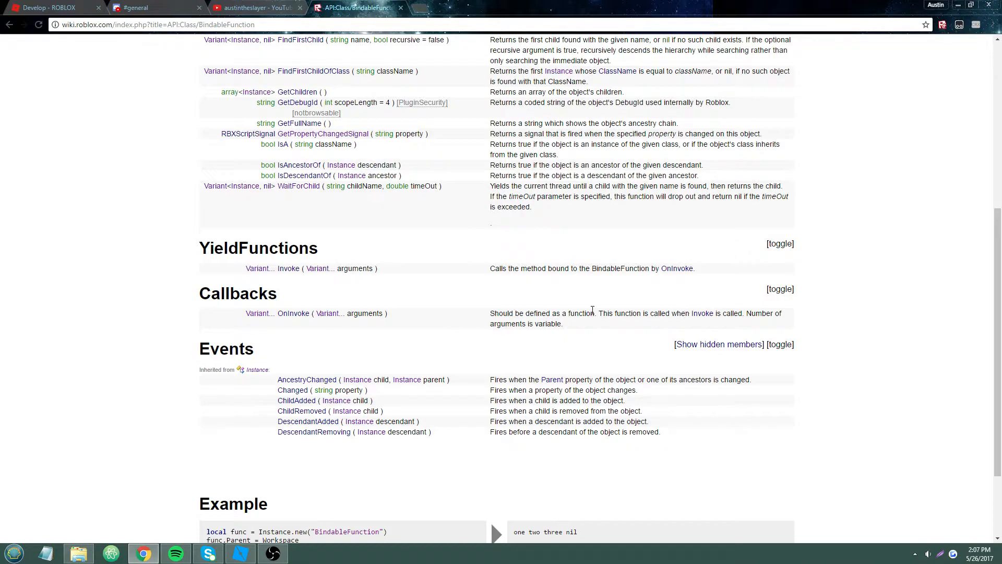
pyautogui.moveTo(257, 540)
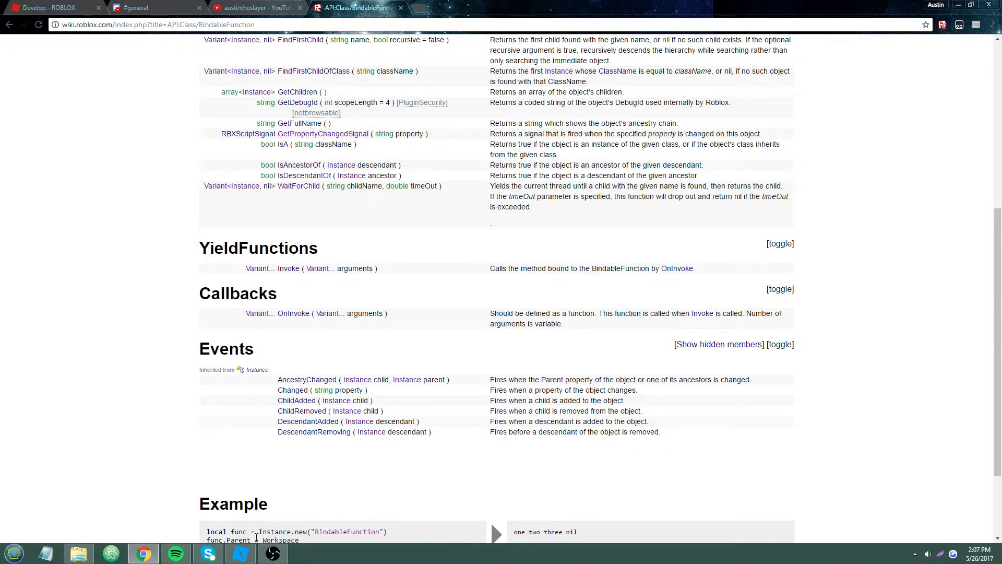
pyautogui.click(240, 553)
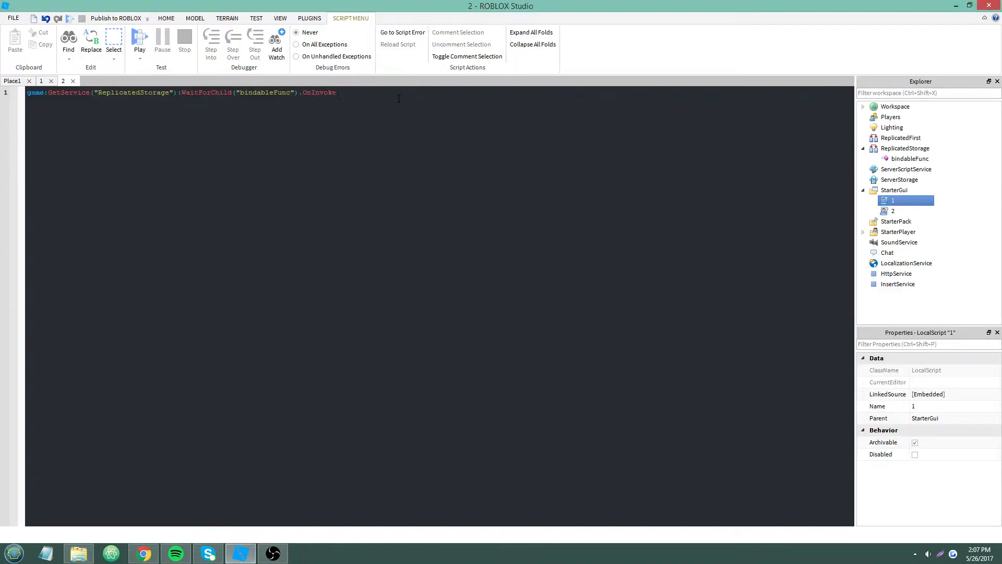
# - Write OnInvoke = function(request, data) with if/elseif branches on the request
pyautogui.write('= function(')
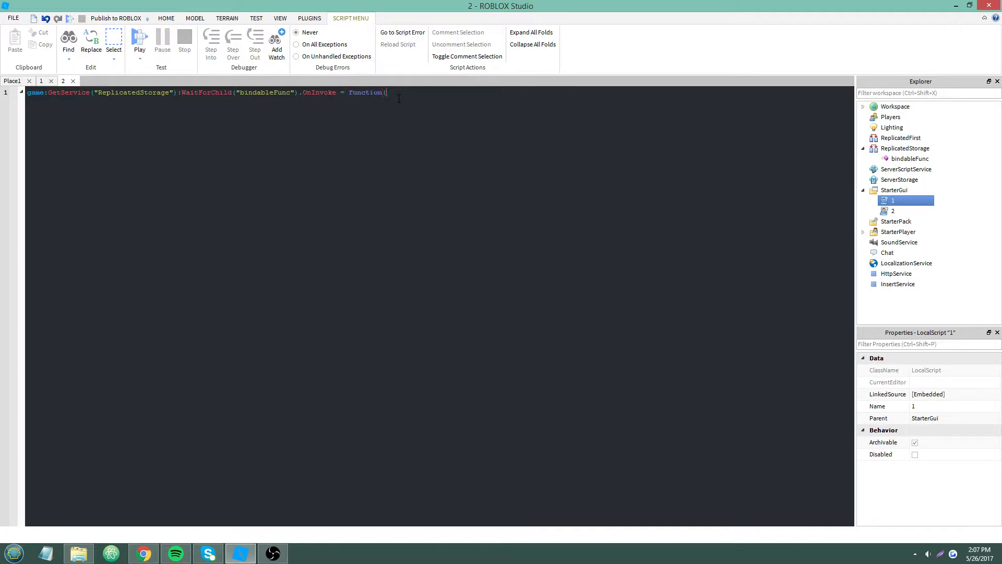
pyautogui.write('request, data)')
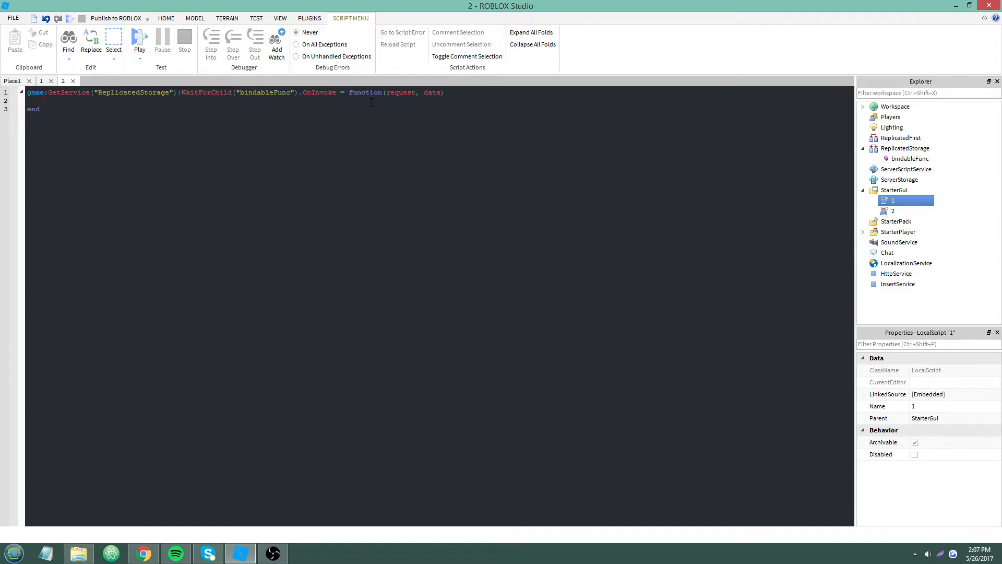
pyautogui.write('if request == "str" then')
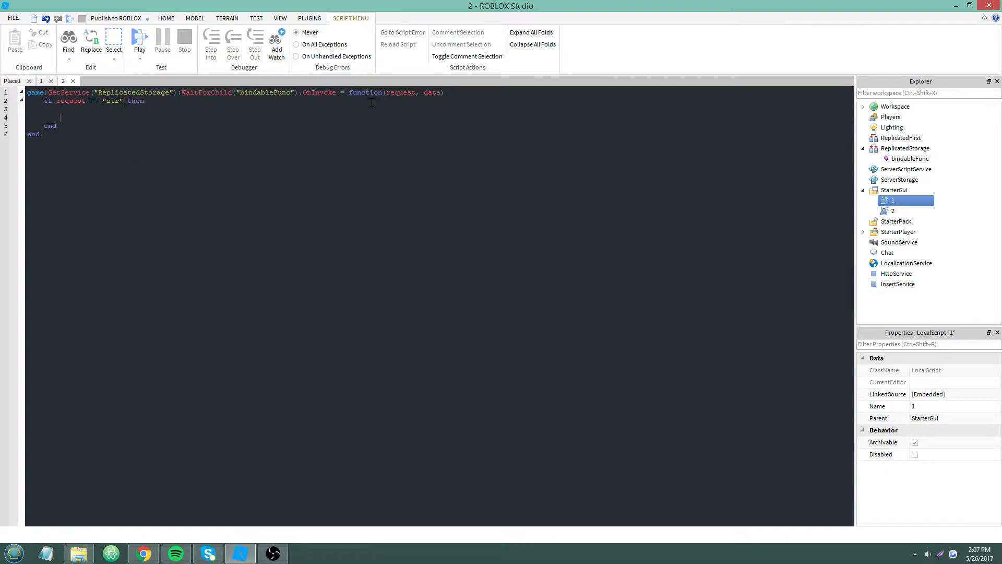
pyautogui.write('elseif request == "color" then')
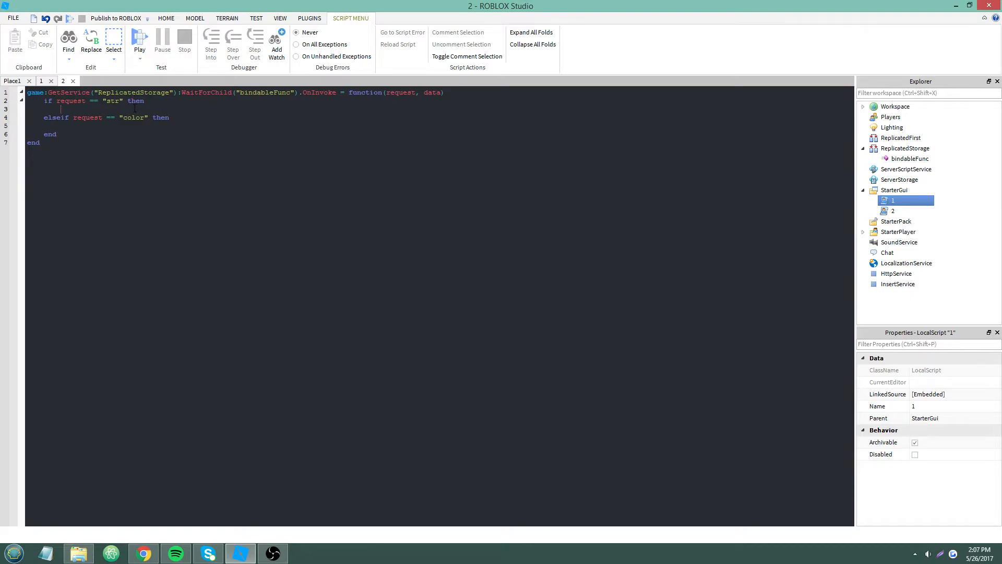
# - For "str" requests print 'request received' and create Instance.new("Part", workspace)
pyautogui.write('prin')
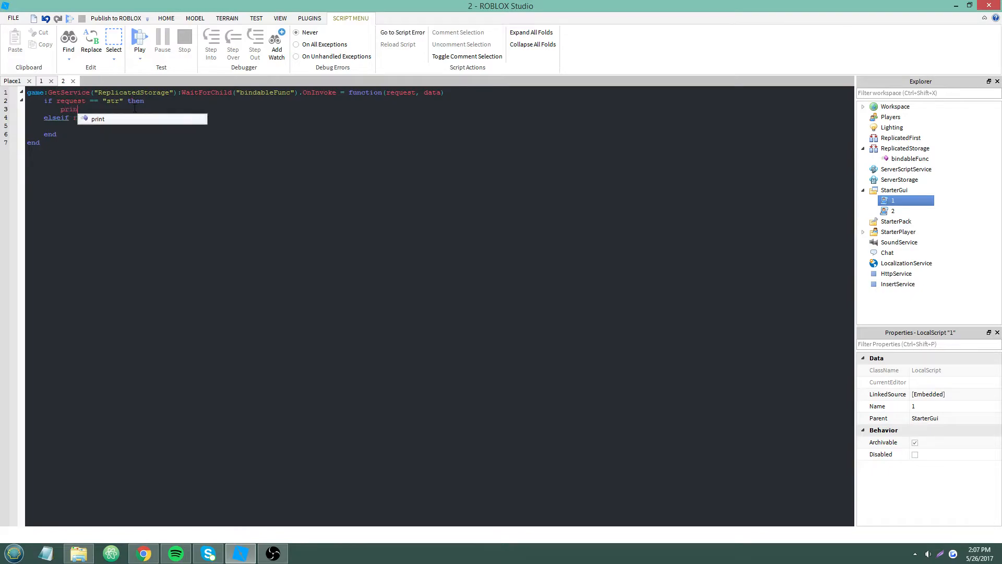
pyautogui.write("'re")
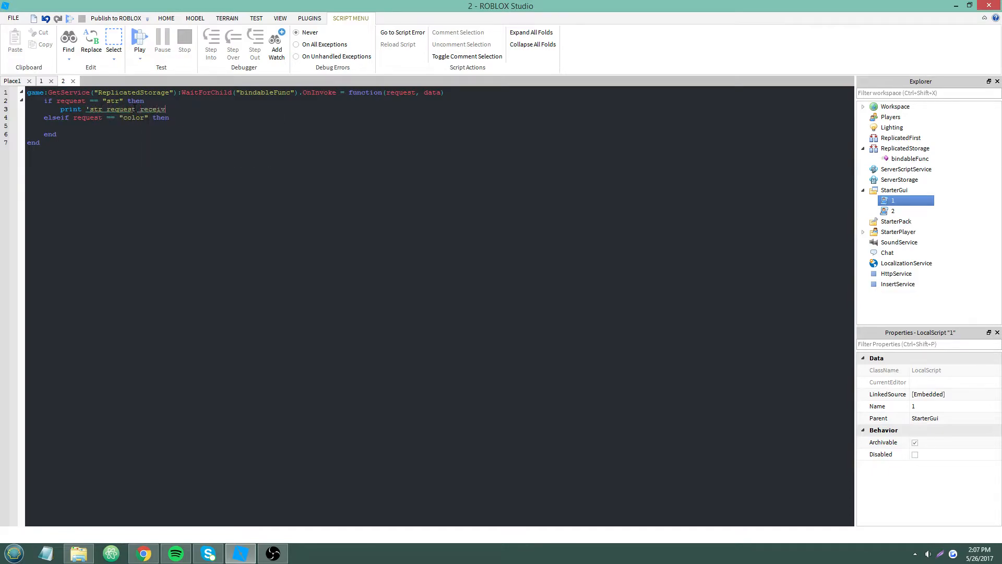
pyautogui.write("received'")
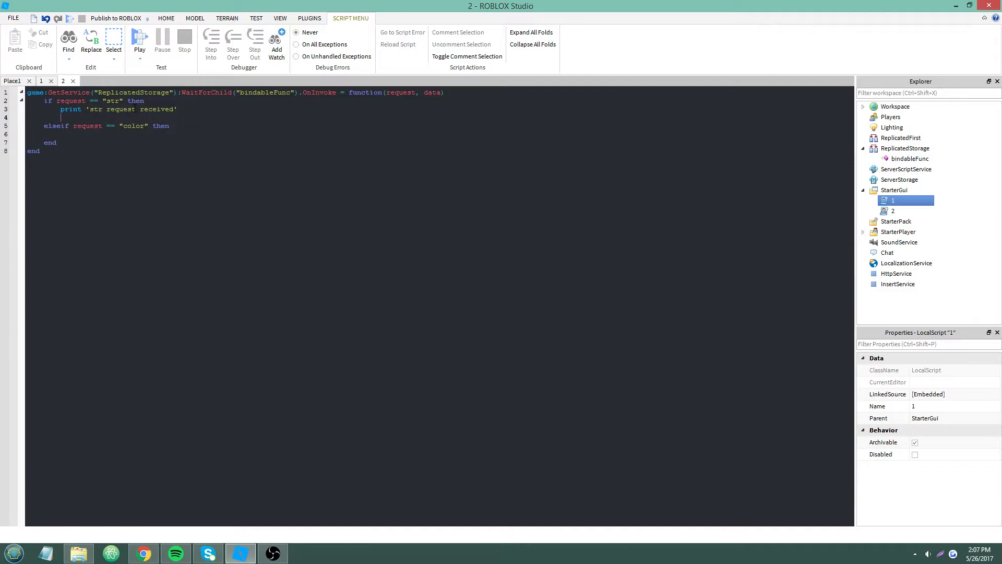
pyautogui.write('Instance.p')
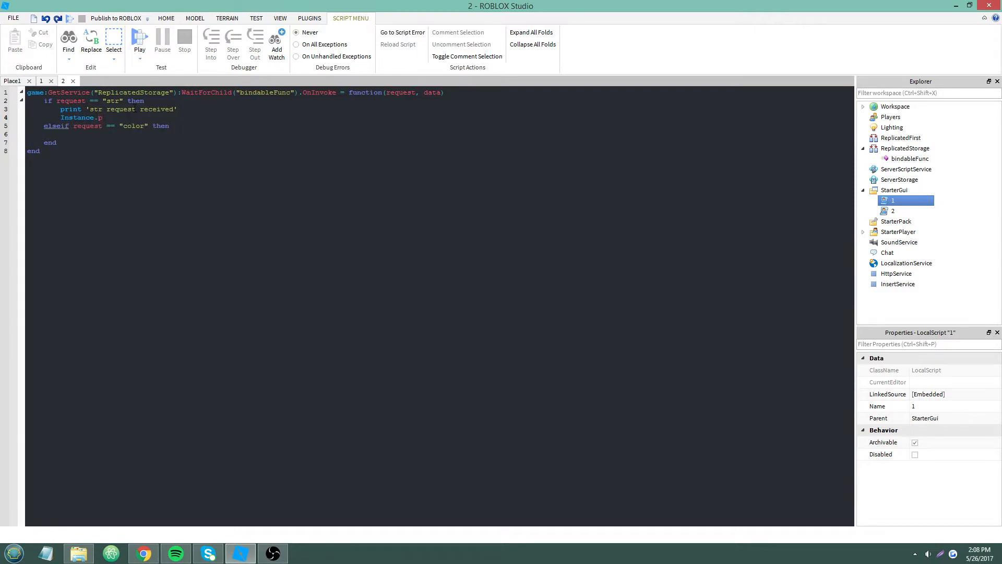
pyautogui.write('ew("p)')
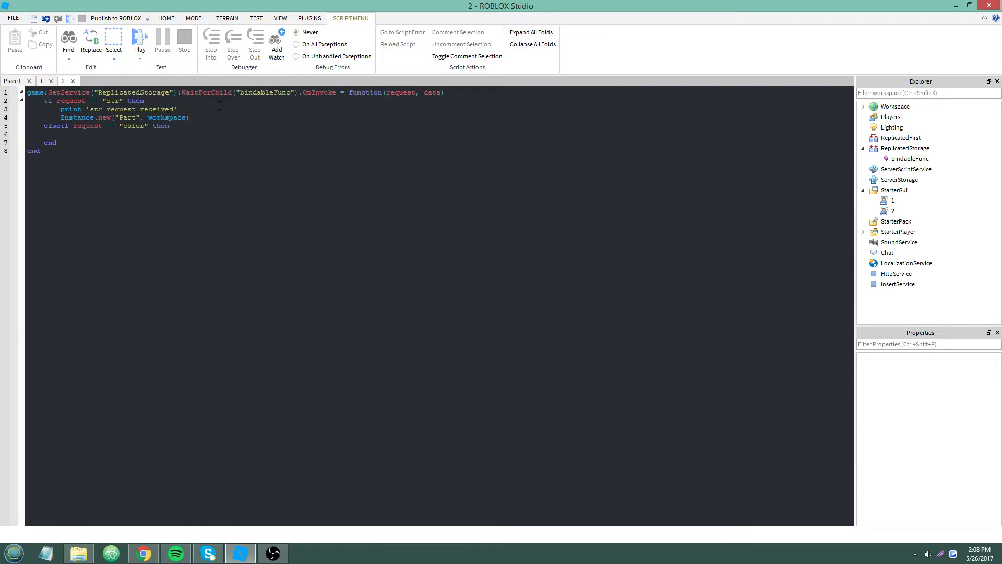
# - Return table.concat(data, " + ") from the "str" branch
pyautogui.write('return')
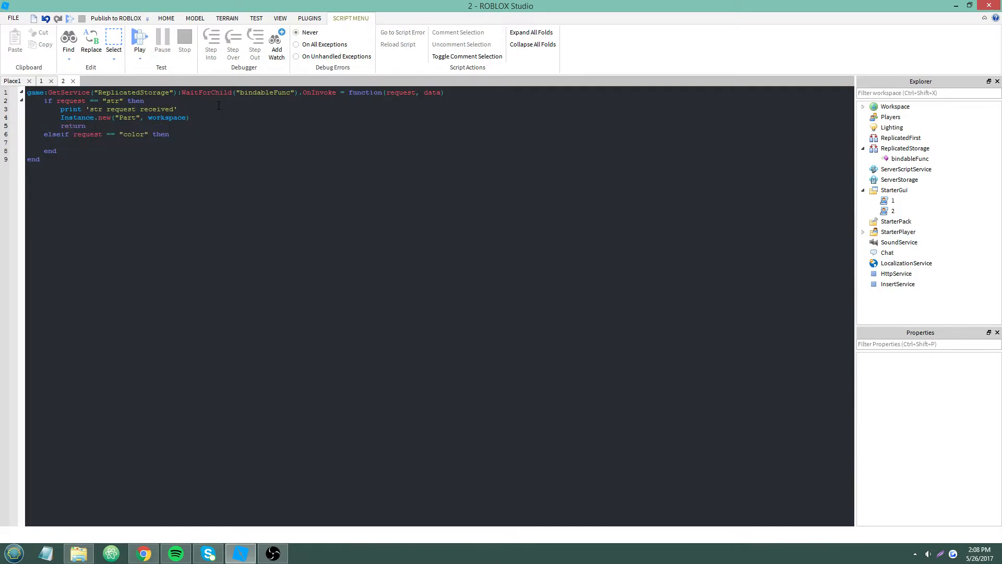
pyautogui.write('table.concat(')
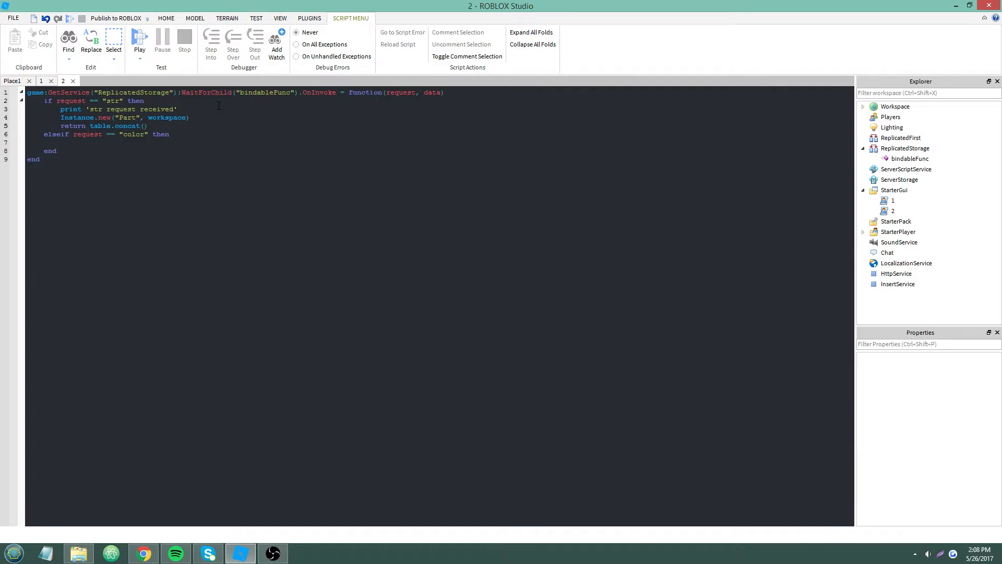
pyautogui.write('data')
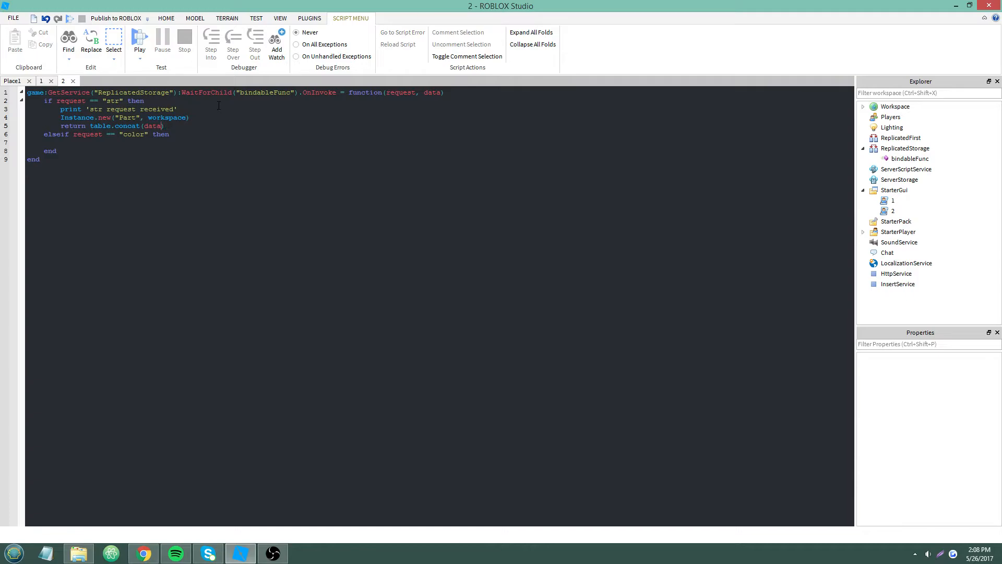
pyautogui.write(', ""')
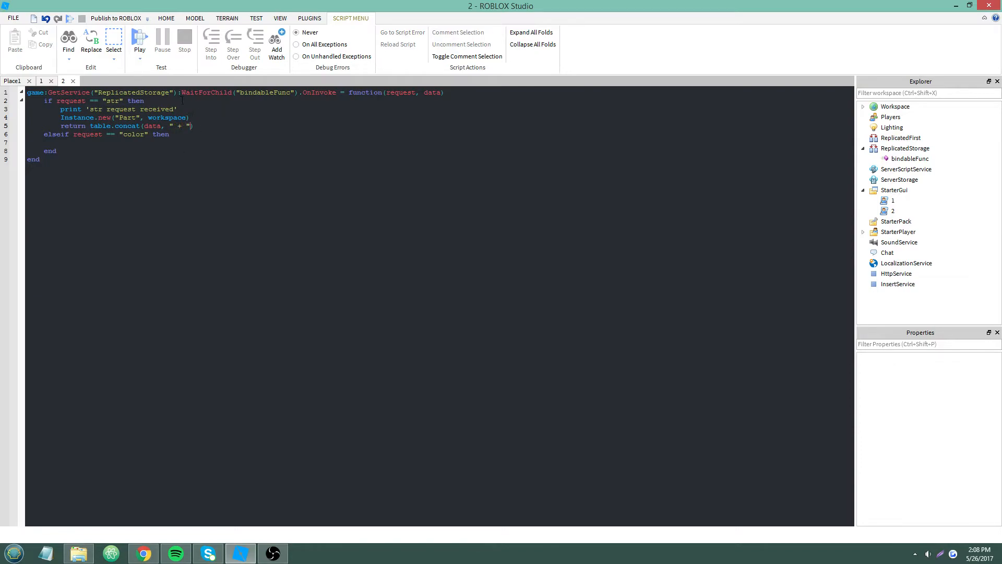
# - Playtest, change script 1 to print('result is', result), and confirm "result is char + thx" and a Part
pyautogui.click(139, 40)
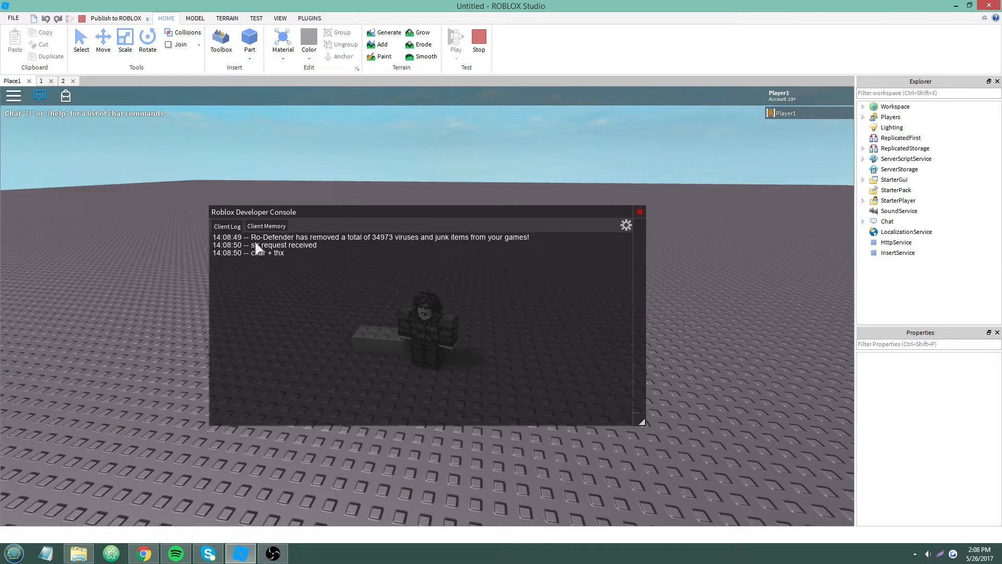
pyautogui.moveTo(373, 338)
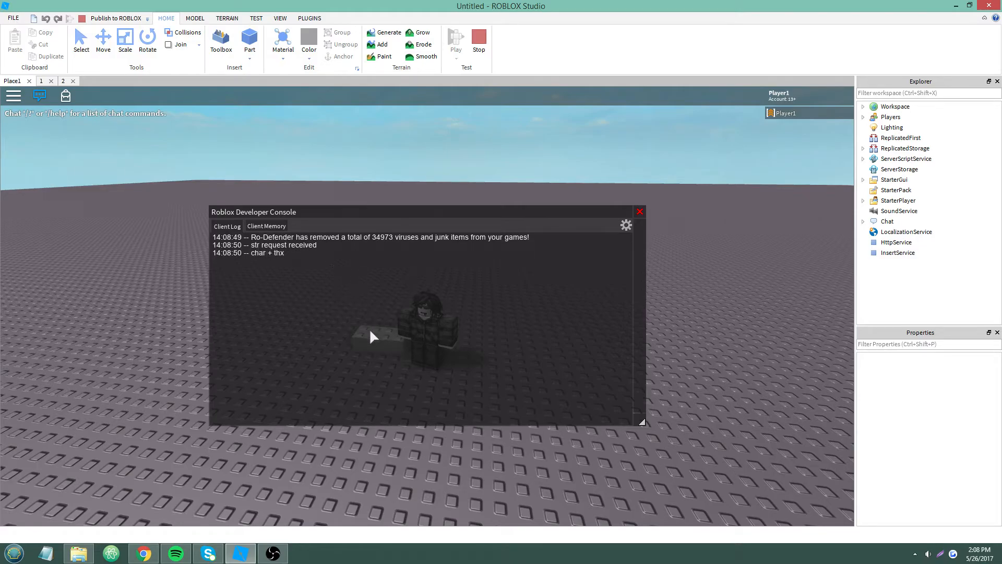
pyautogui.moveTo(268, 265)
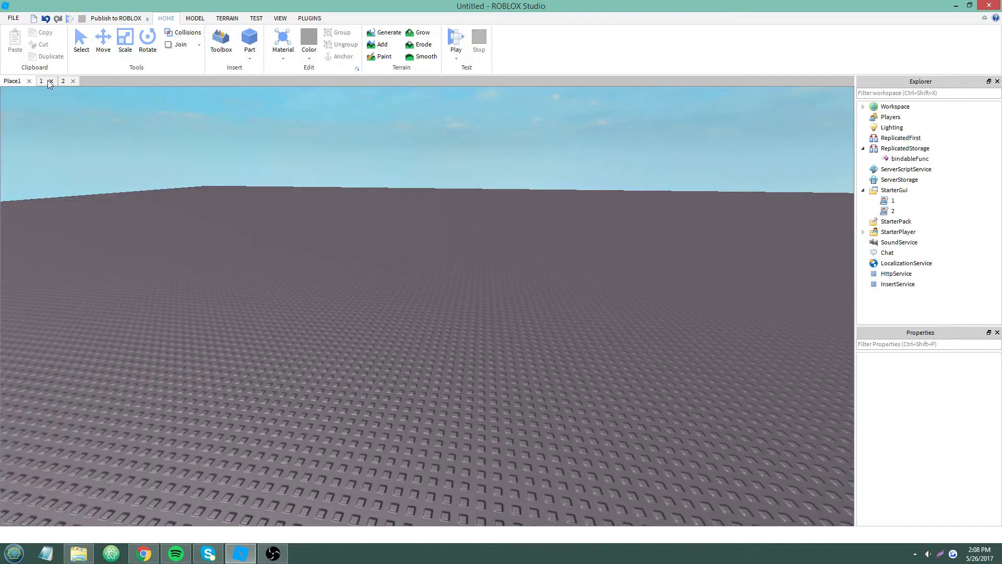
pyautogui.click(63, 81)
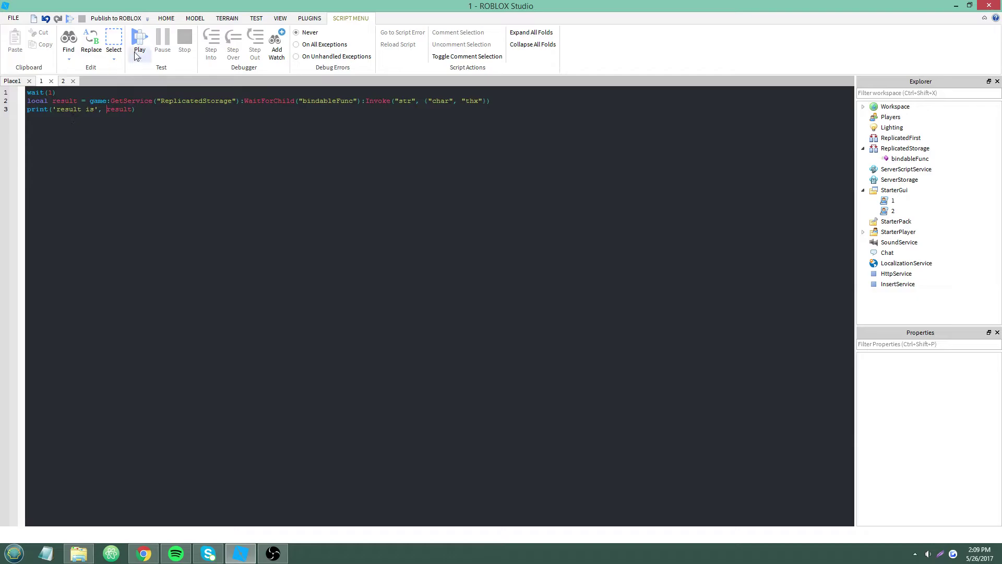
pyautogui.click(139, 39)
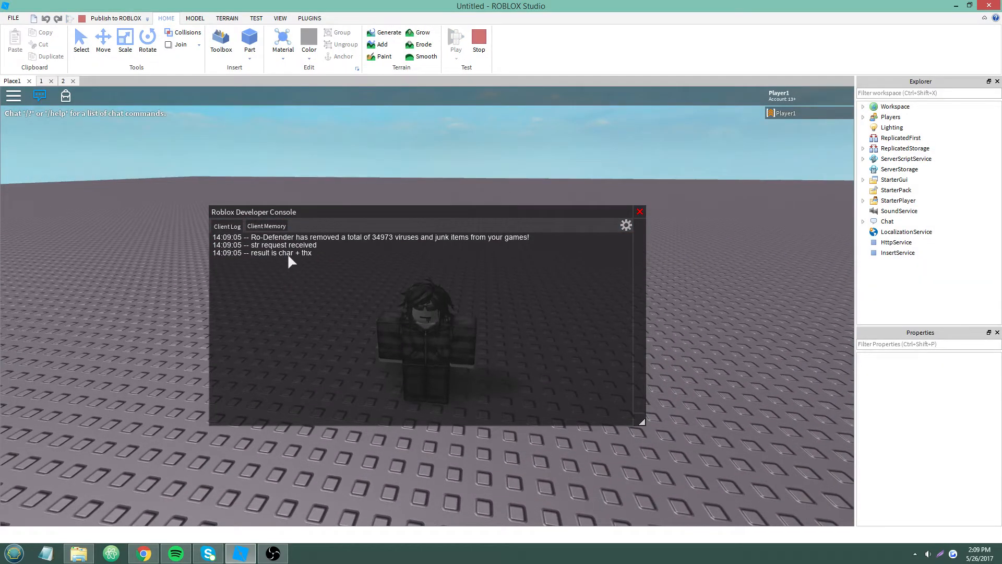
pyautogui.moveTo(384, 189)
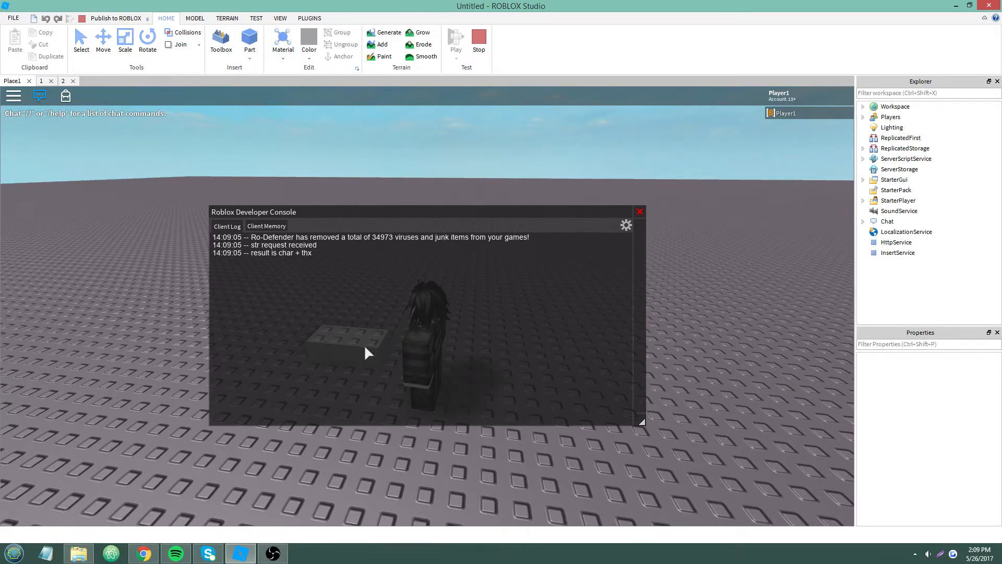
pyautogui.click(63, 81)
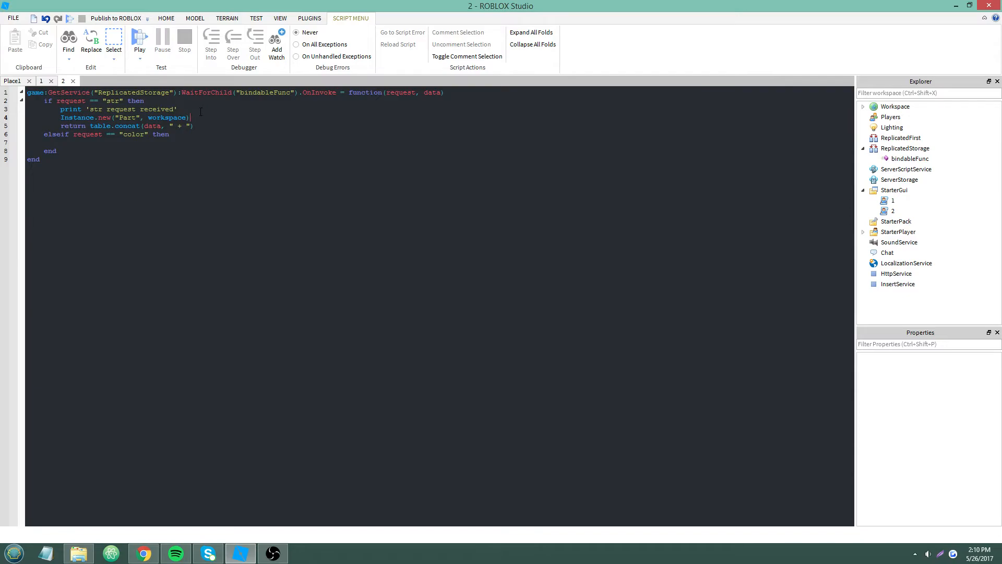
# - Add "more", "string" to the Invoke table and confirm the console logs all four joined
pyautogui.click(42, 81)
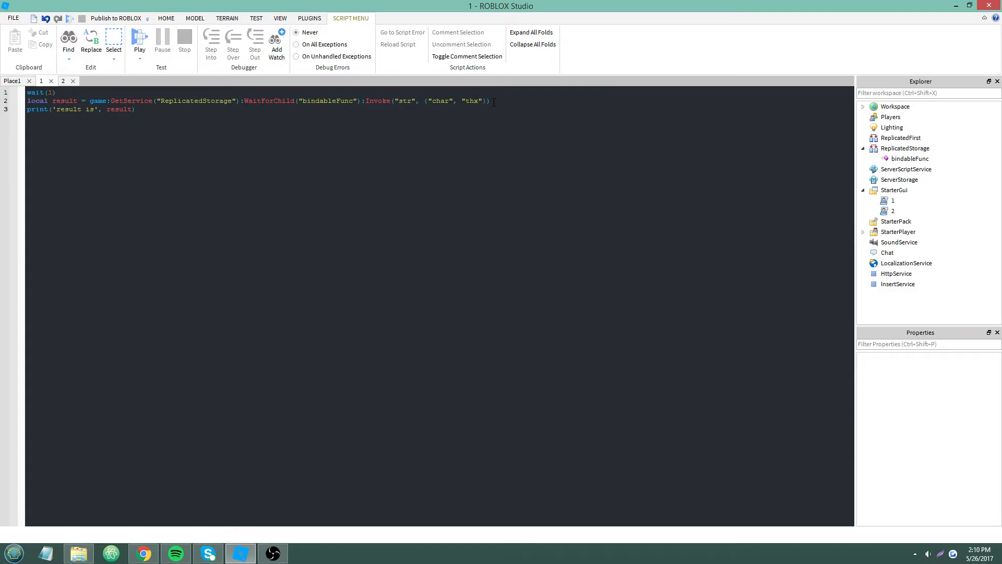
pyautogui.write(', "more", "string')
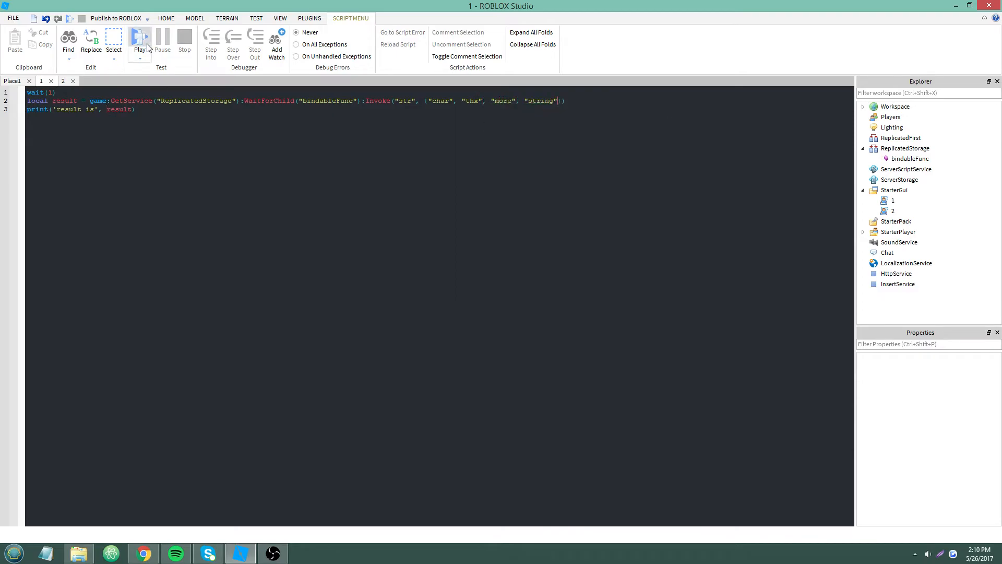
pyautogui.click(139, 37)
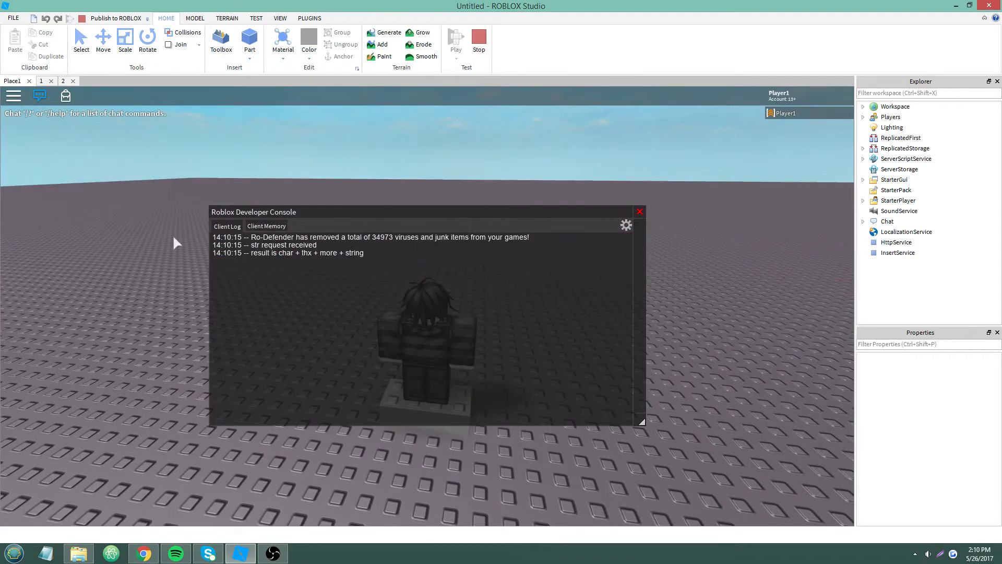
pyautogui.moveTo(495, 63)
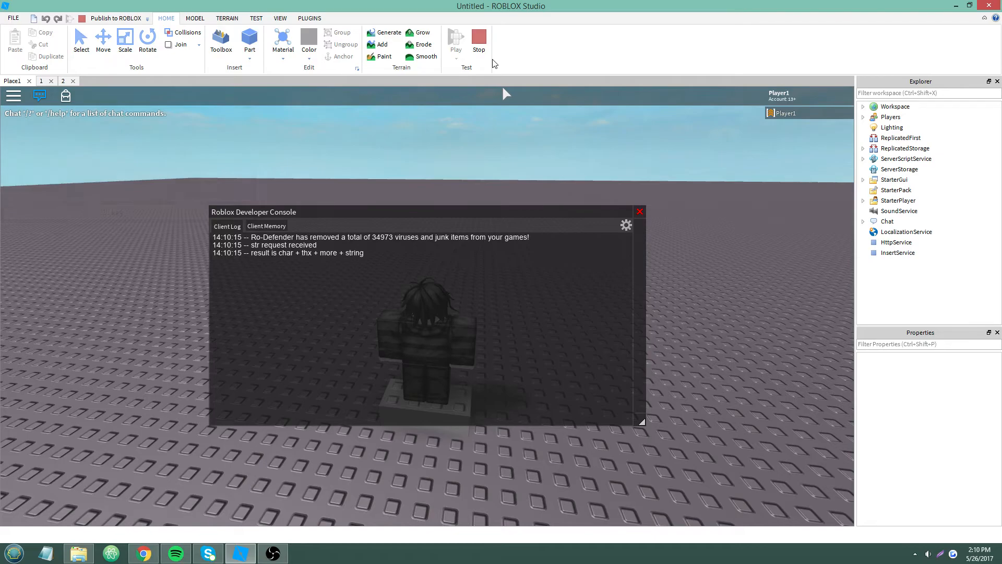
pyautogui.moveTo(334, 259)
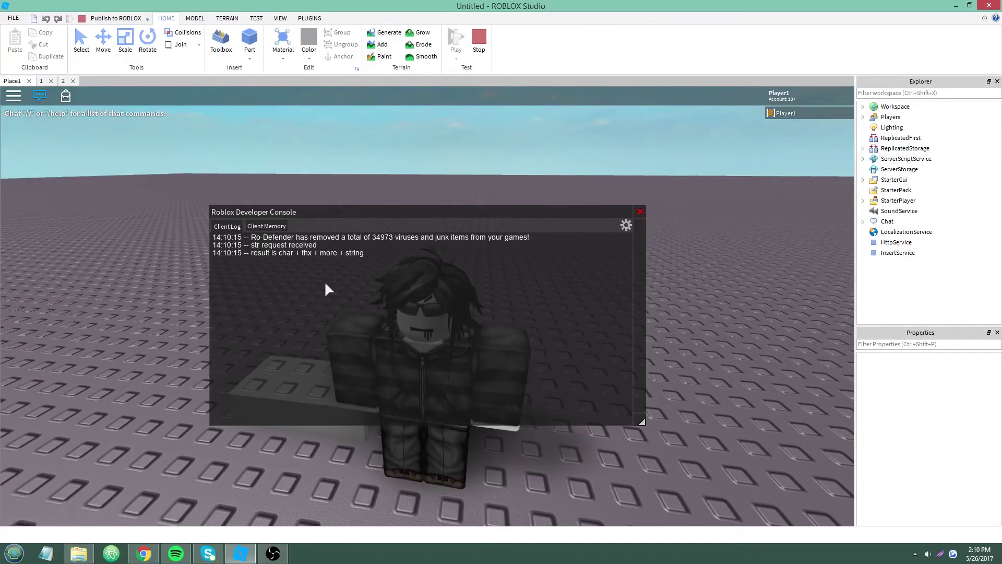
pyautogui.moveTo(300, 267)
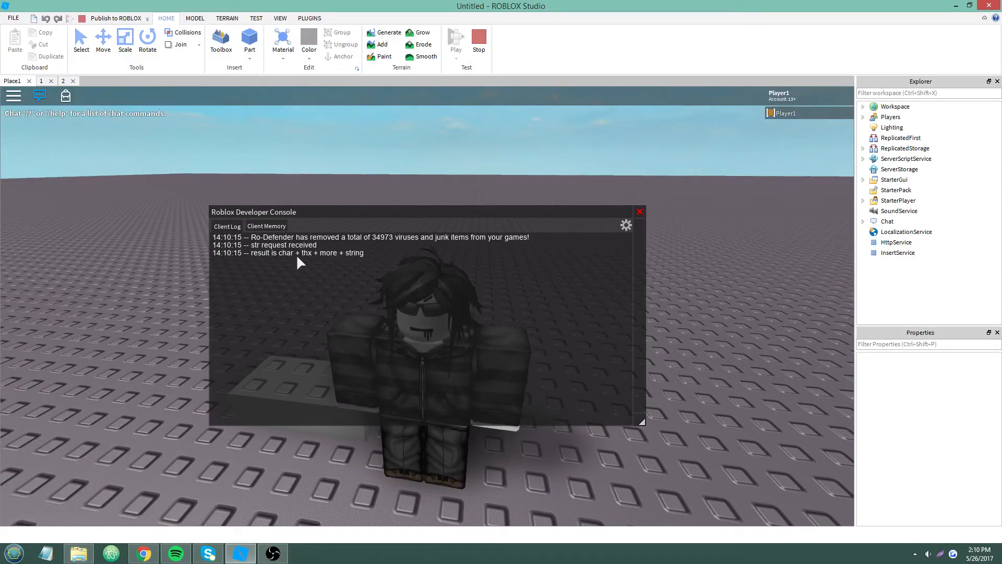
pyautogui.click(62, 80)
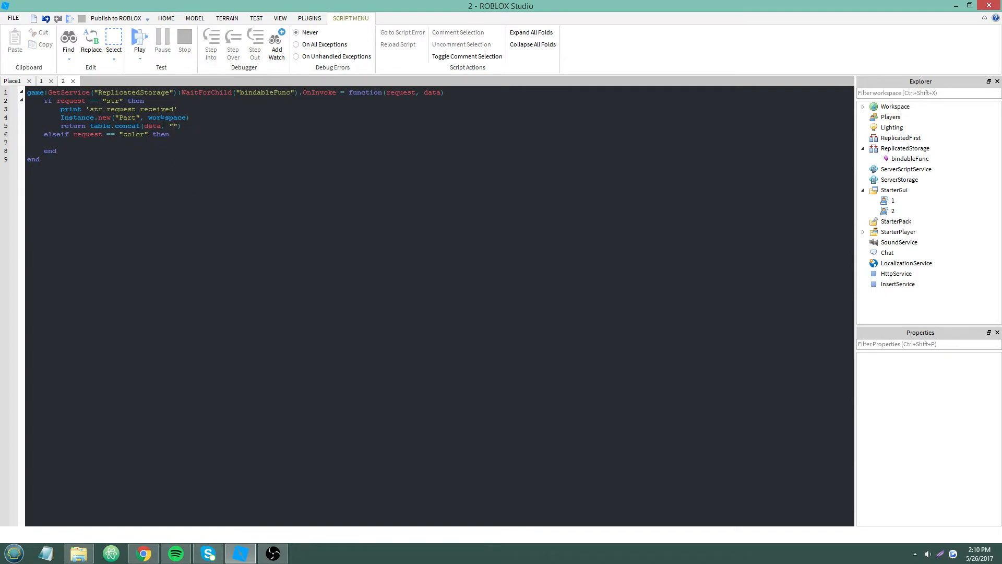
# - Restore the " + " concat separator in script 2 and add a "color" Invoke in script 1
pyautogui.click(138, 41)
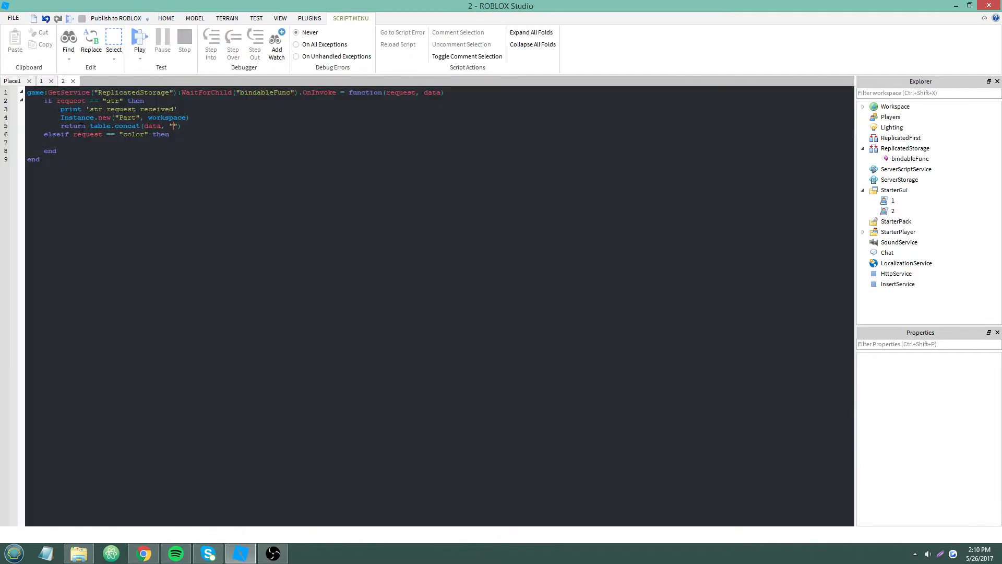
pyautogui.write('+')
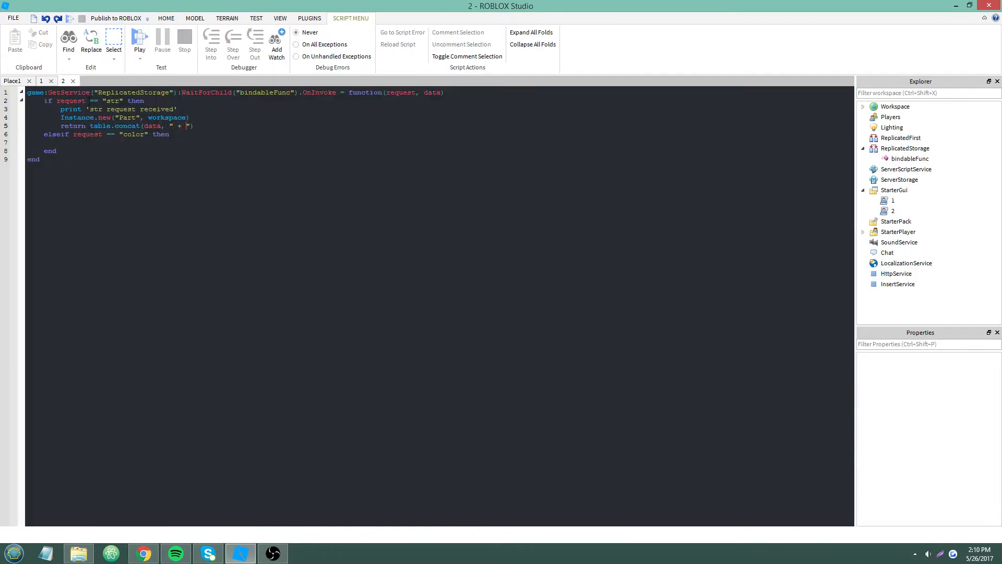
pyautogui.click(42, 81)
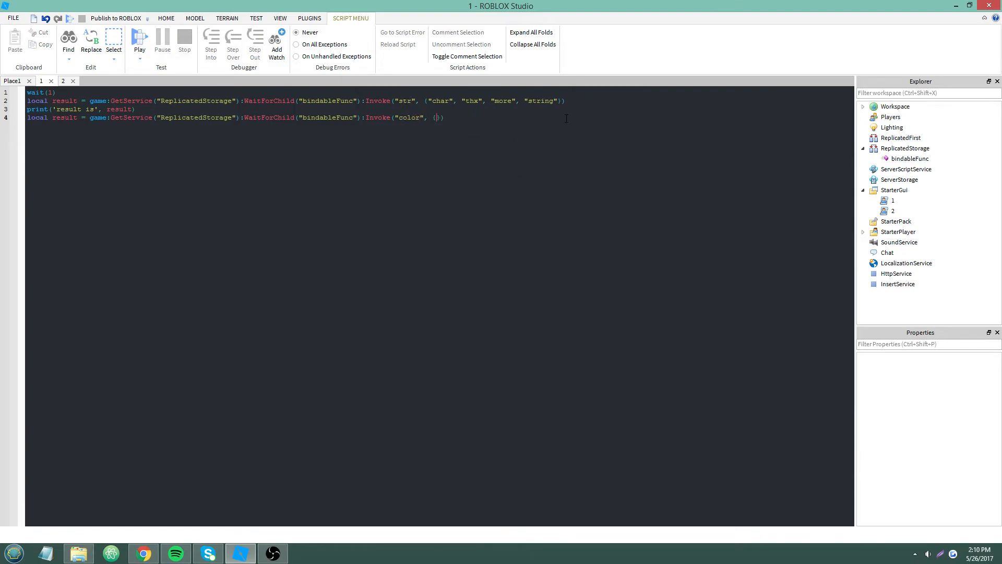
# - Return BrickColor.Random() for "color" requests and playtest to see the colour name logged
pyautogui.click(62, 81)
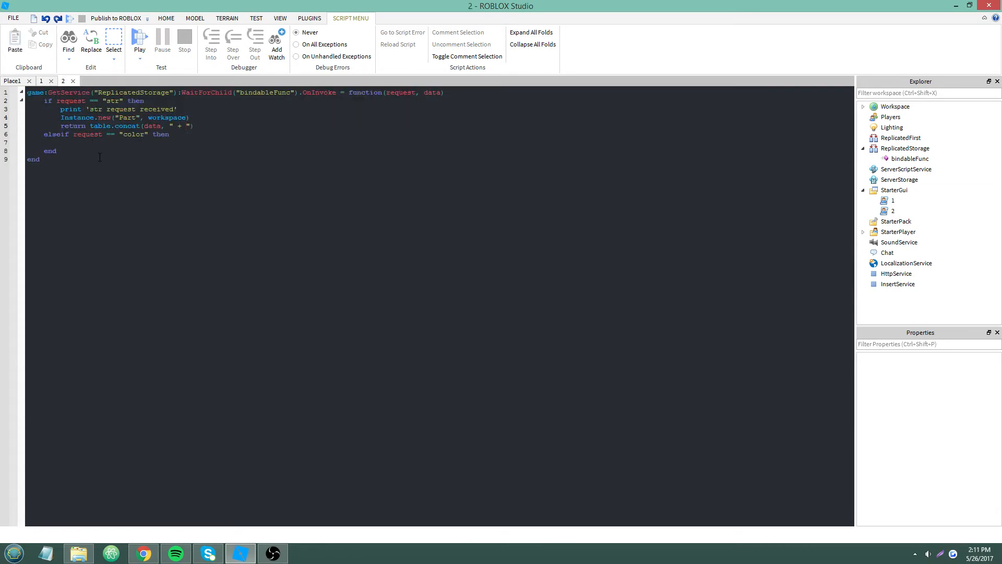
pyautogui.write('return BrickColor.')
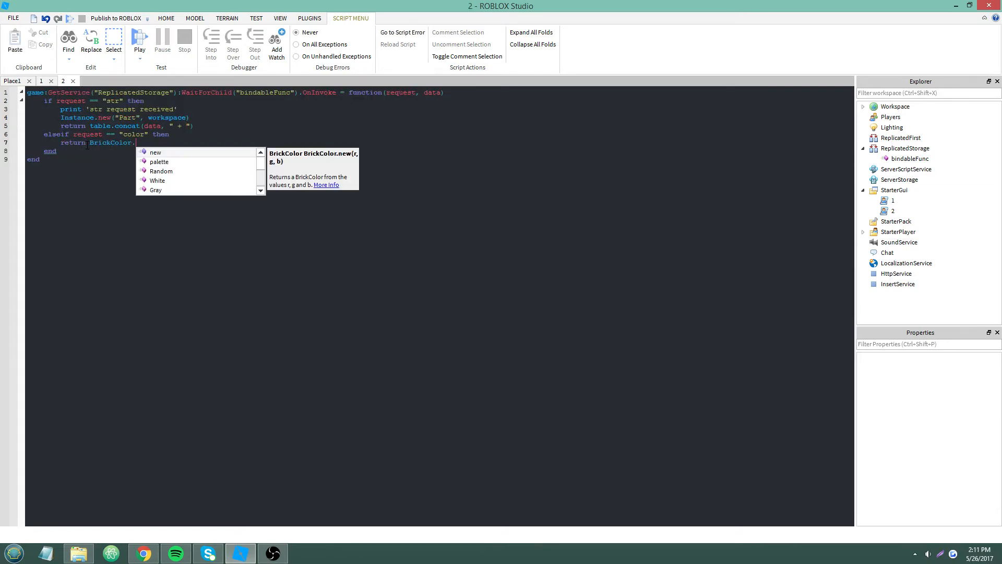
pyautogui.click(139, 39)
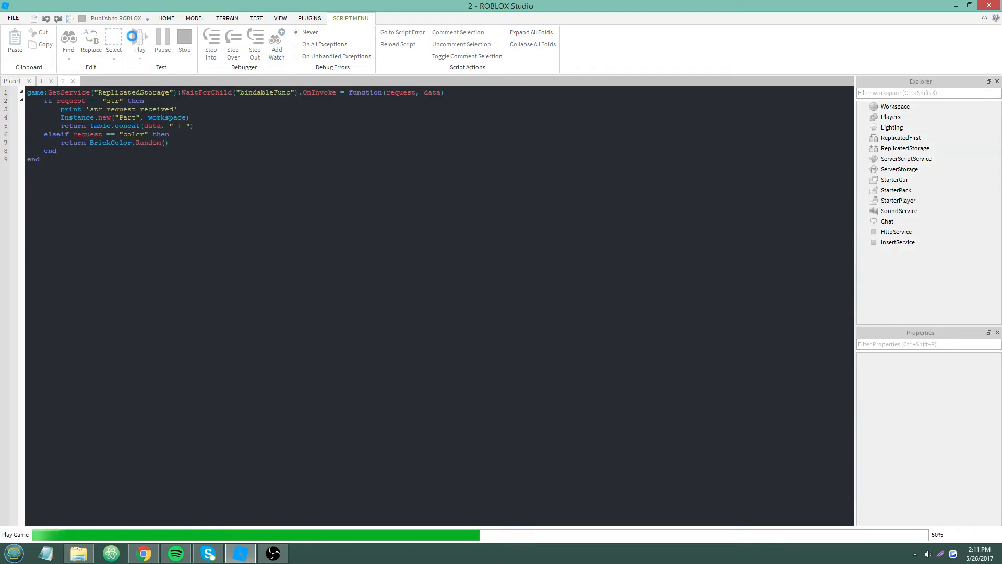
pyautogui.click(139, 40)
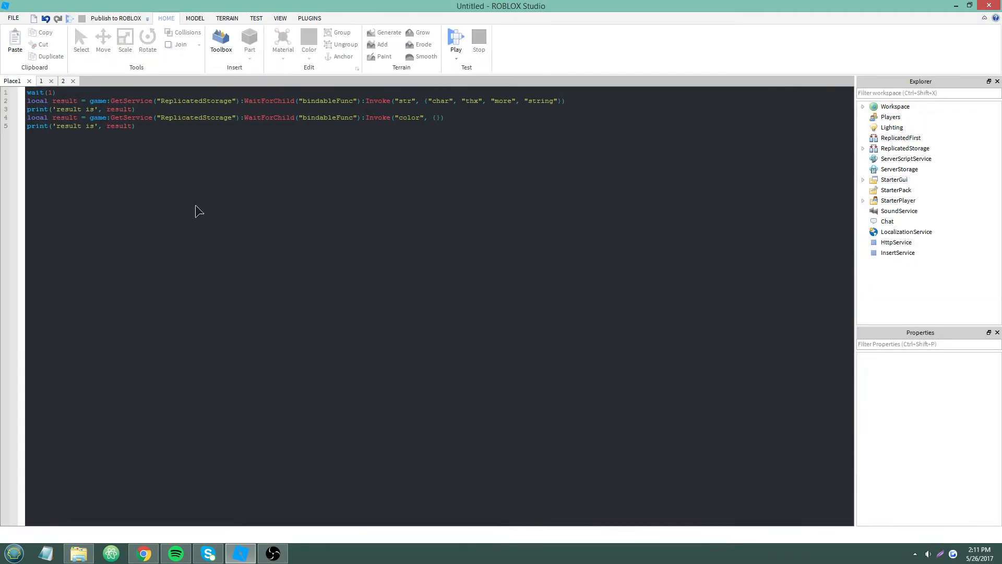
pyautogui.click(455, 40)
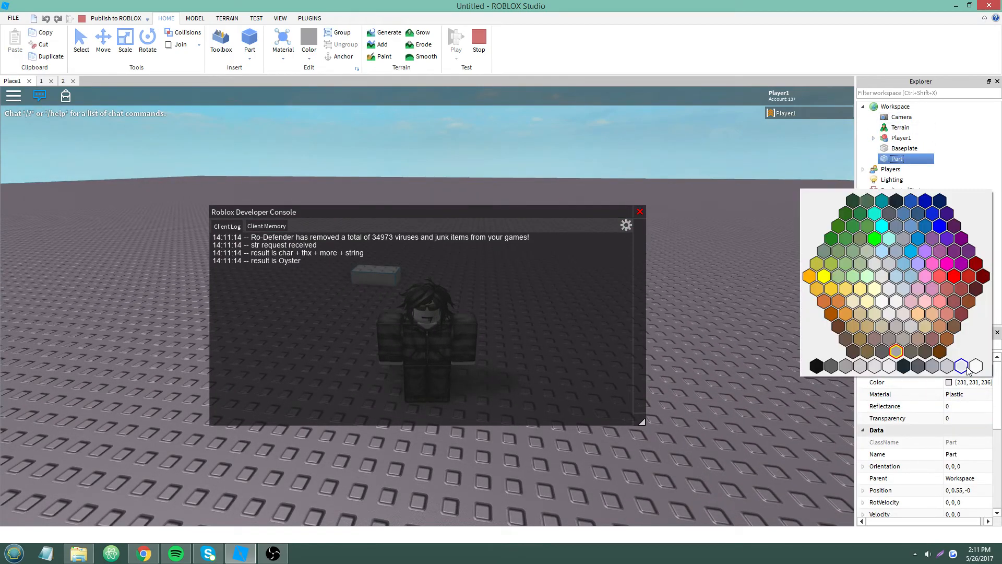
# - Browse the spawned Part's Color picker, trying several colours before stopping the test
pyautogui.click(924, 301)
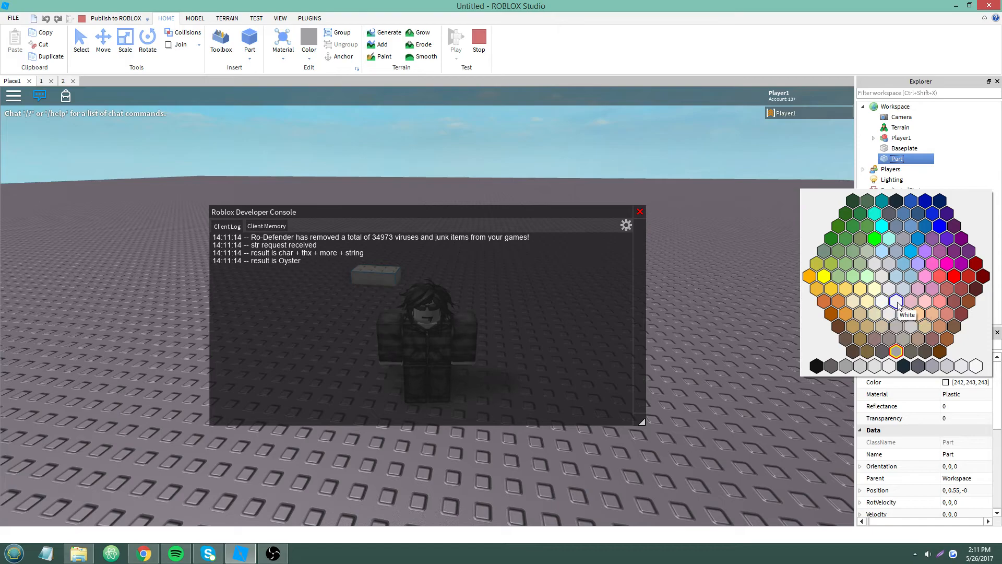
pyautogui.click(852, 302)
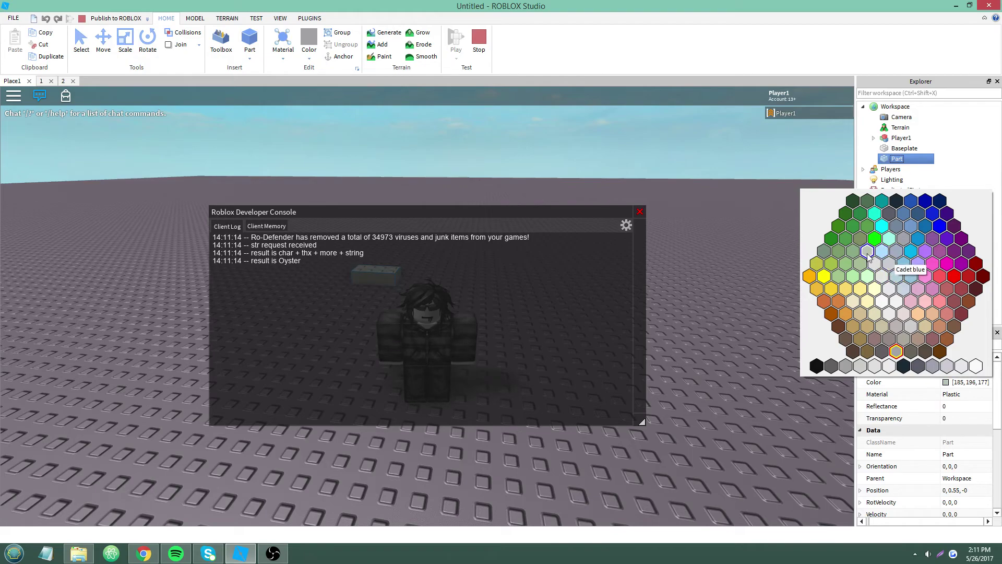
pyautogui.click(853, 300)
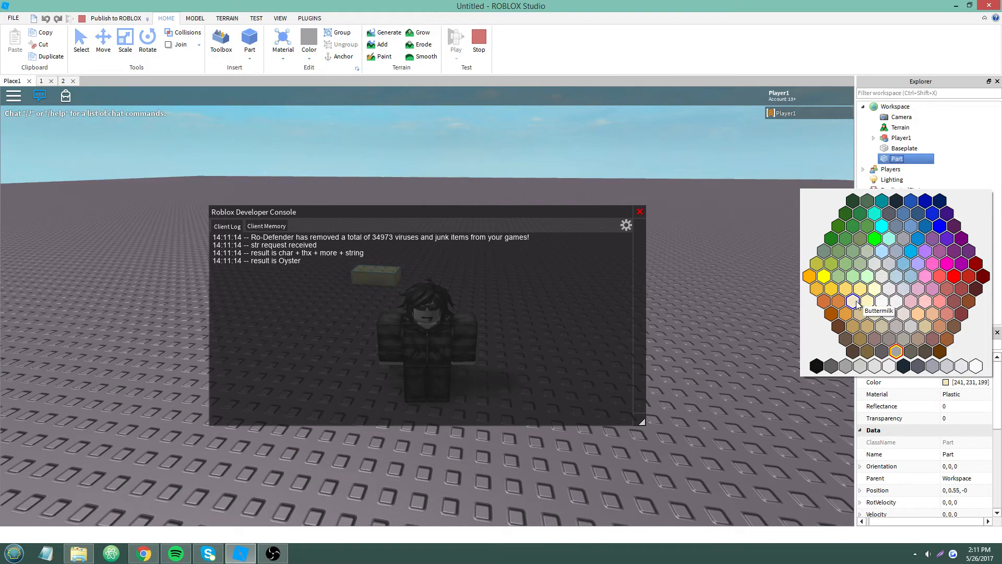
pyautogui.click(903, 288)
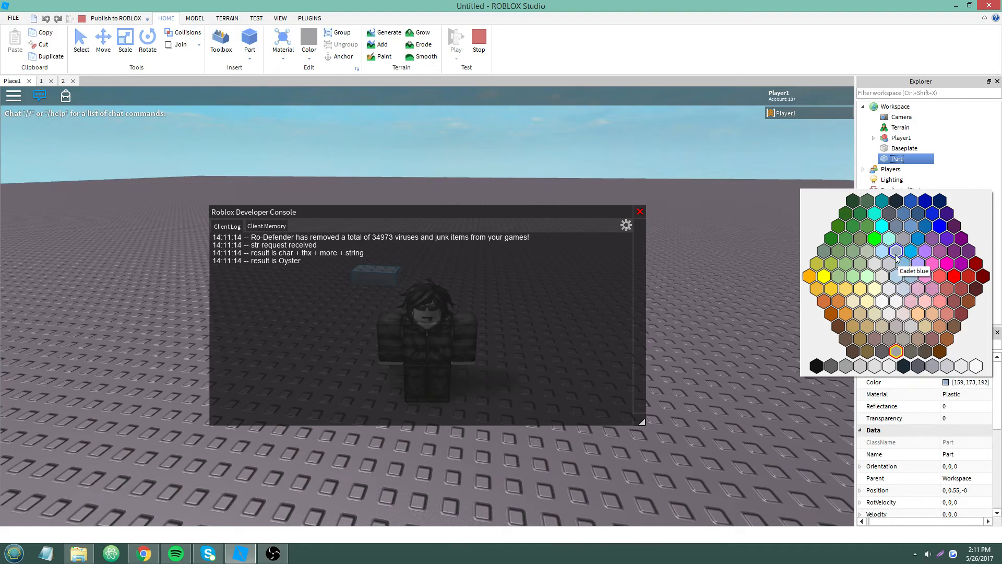
pyautogui.click(918, 314)
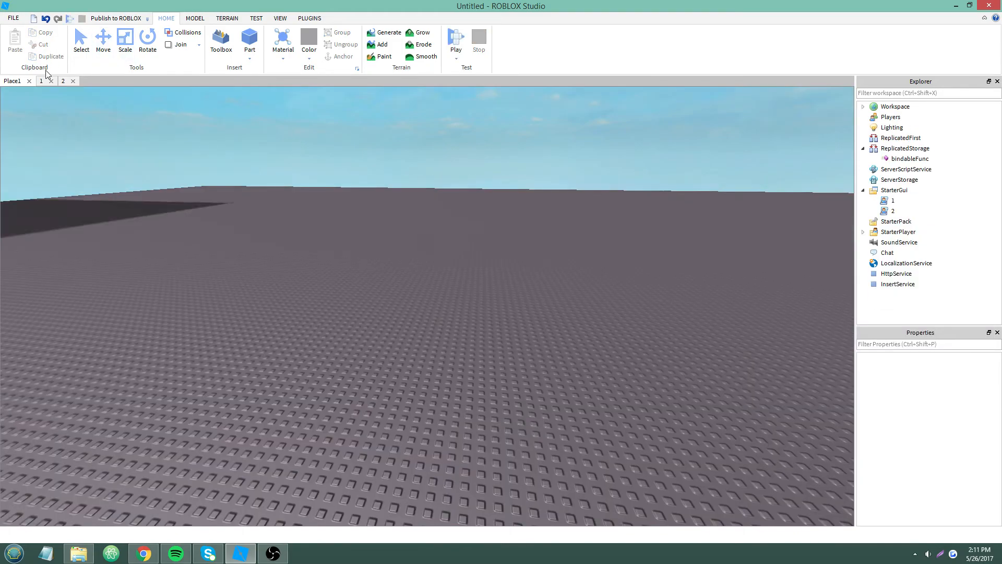
# - Rewrite Script 1's last line to set workspace:WaitForChild("Part").BrickColor = result
pyautogui.click(62, 80)
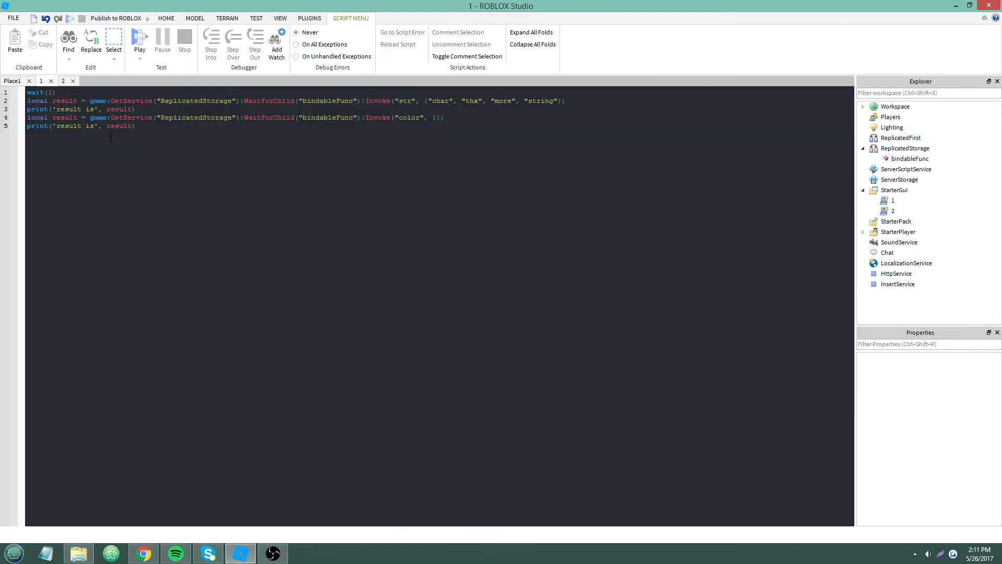
pyautogui.write('workspace.')
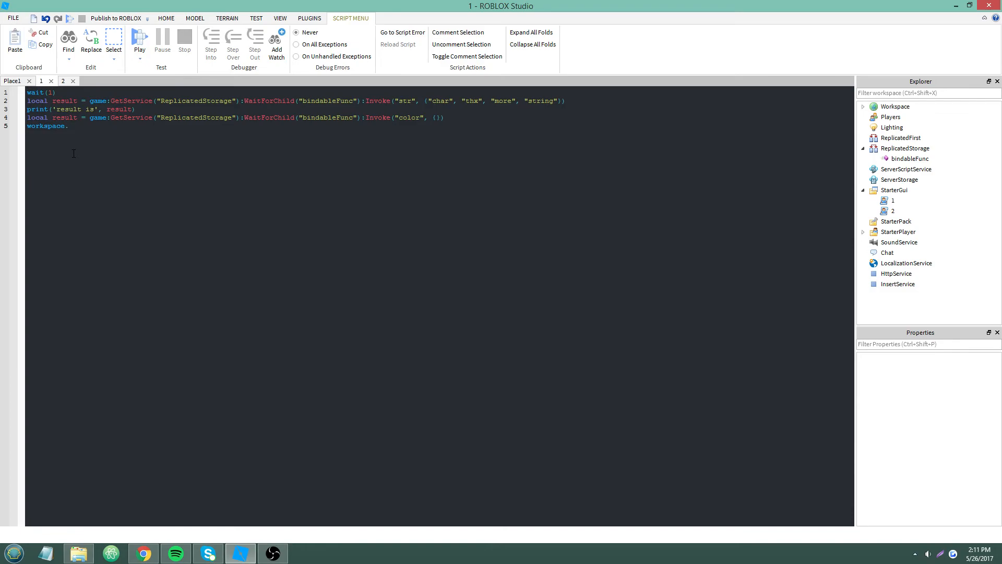
pyautogui.write('WaitForChild("p')
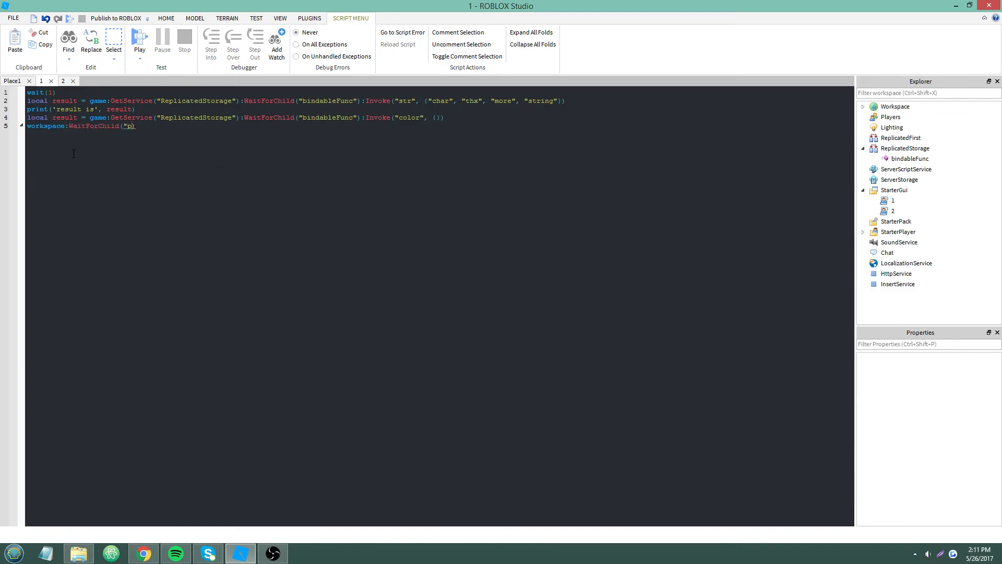
pyautogui.write('Part").BrickColor = resul')
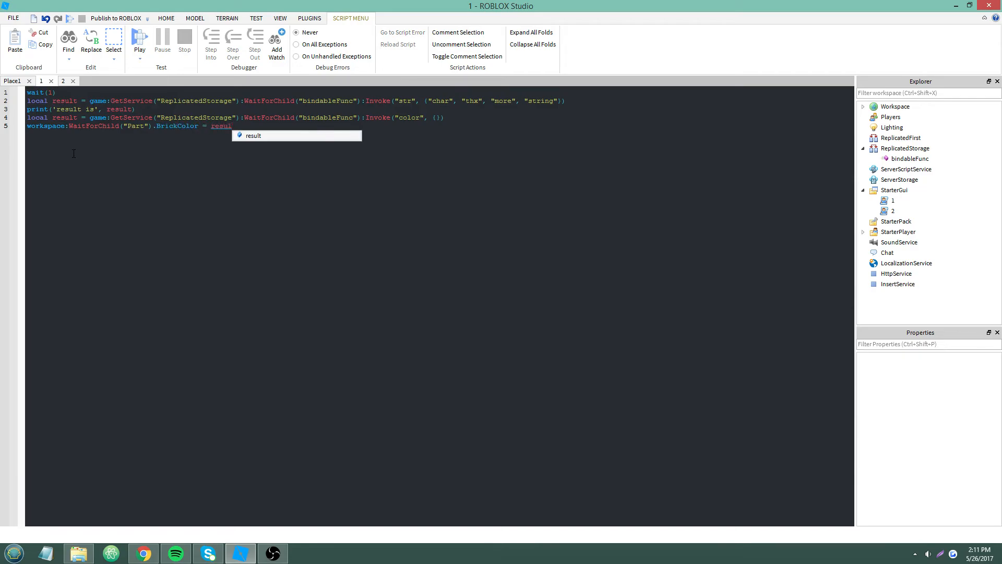
# - Run a playtest and select the Part to check its new random BrickColor
pyautogui.click(139, 40)
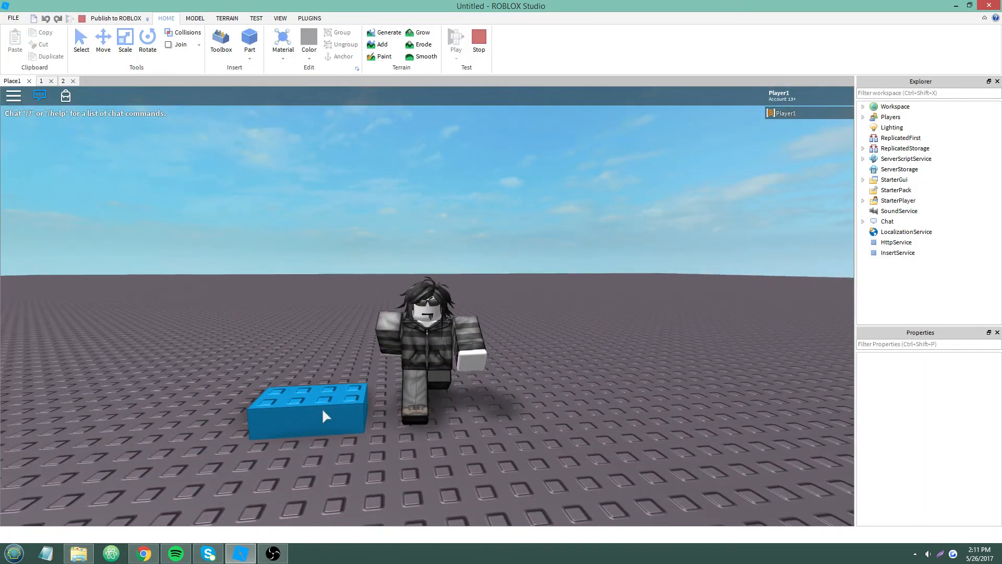
pyautogui.click(324, 417)
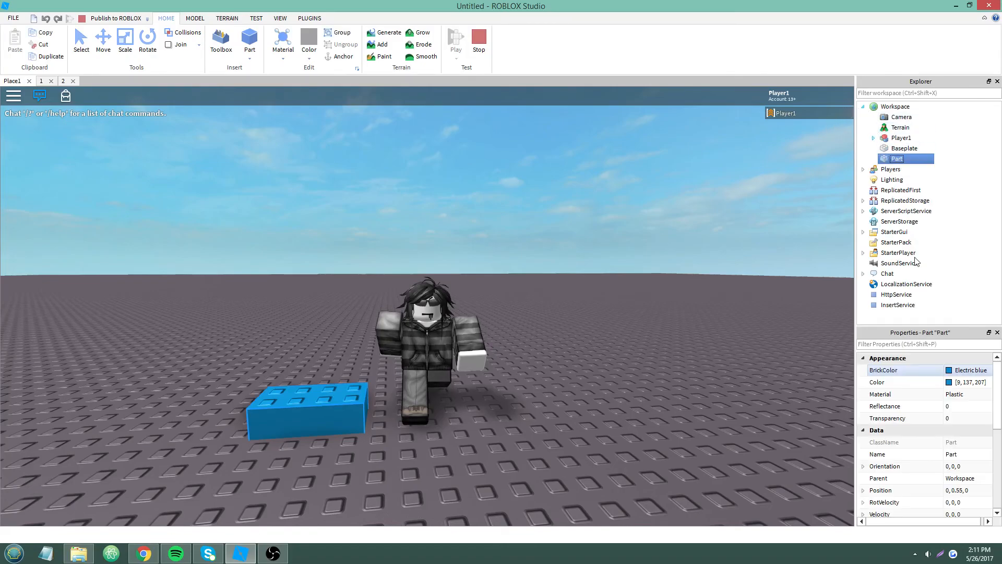
pyautogui.click(63, 81)
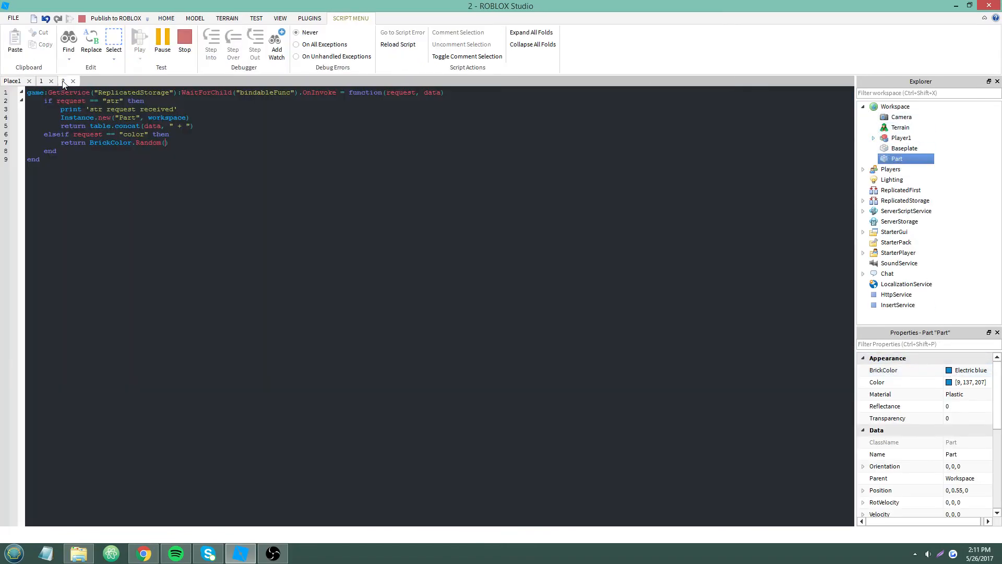
pyautogui.click(63, 82)
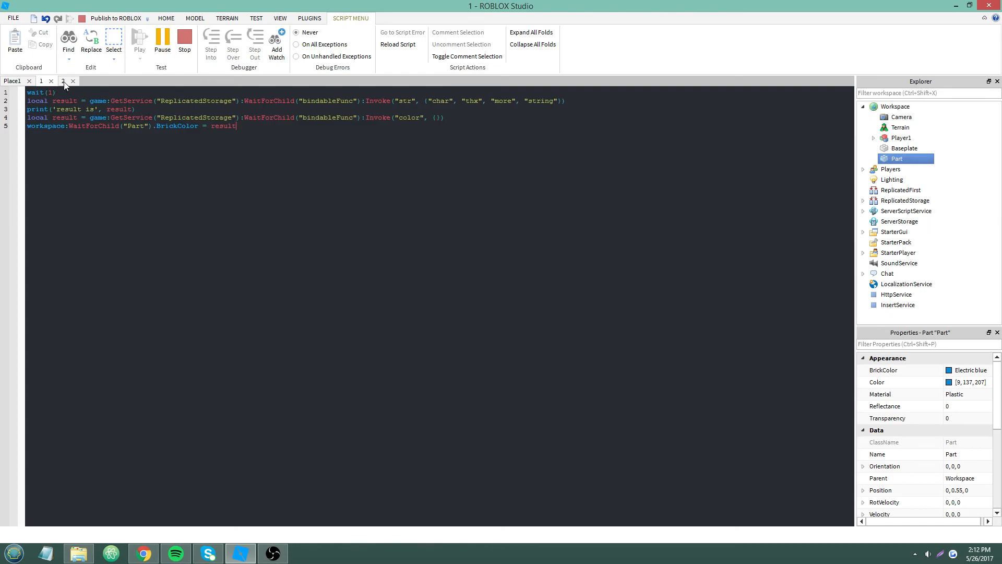
pyautogui.click(138, 38)
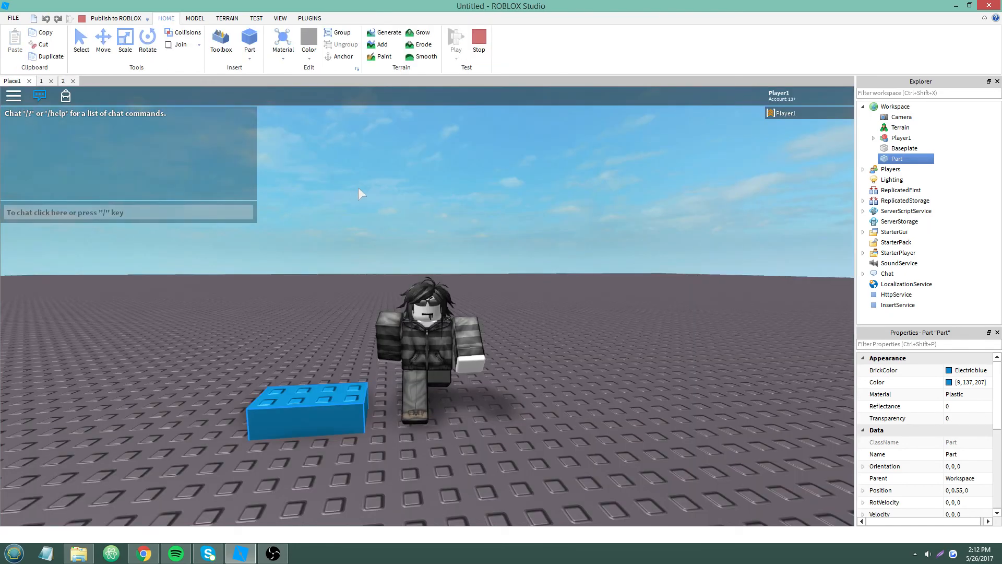
pyautogui.moveTo(200, 267)
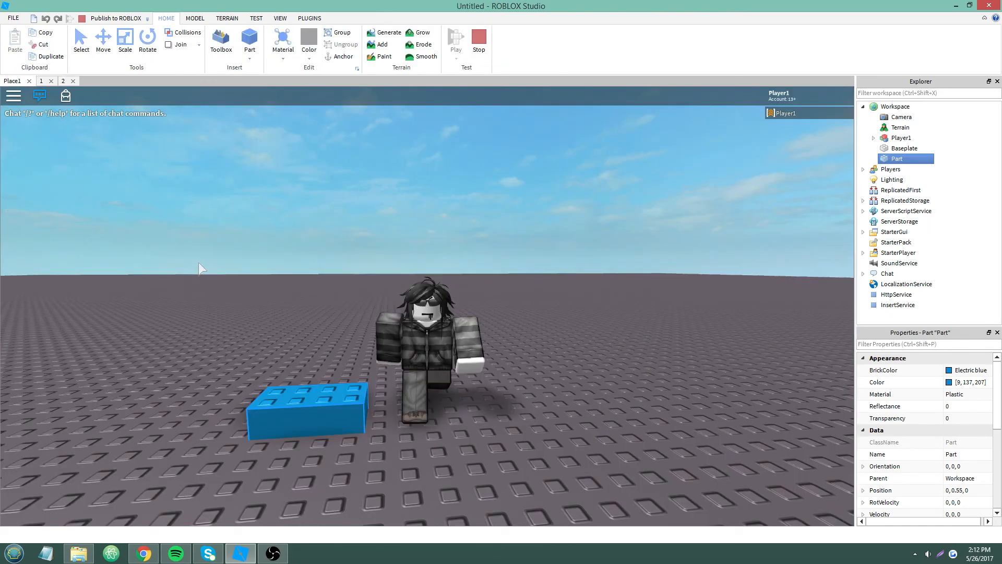